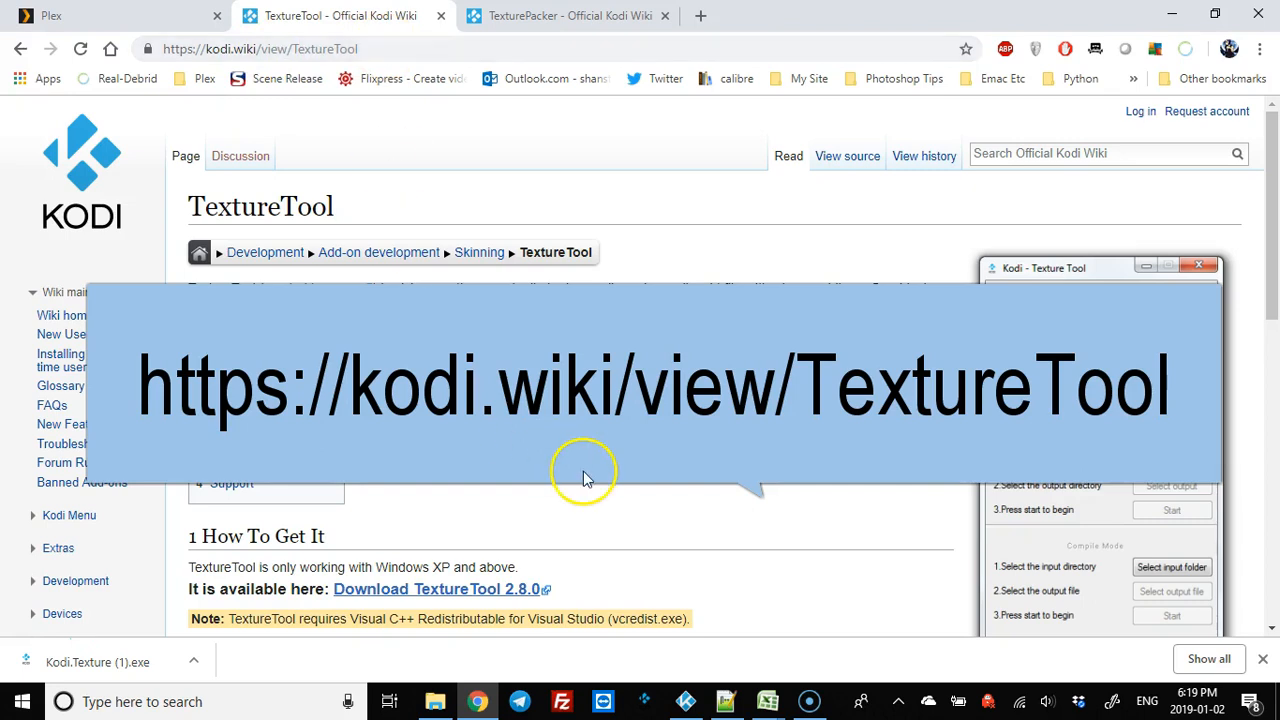
mouse_move(432, 587)
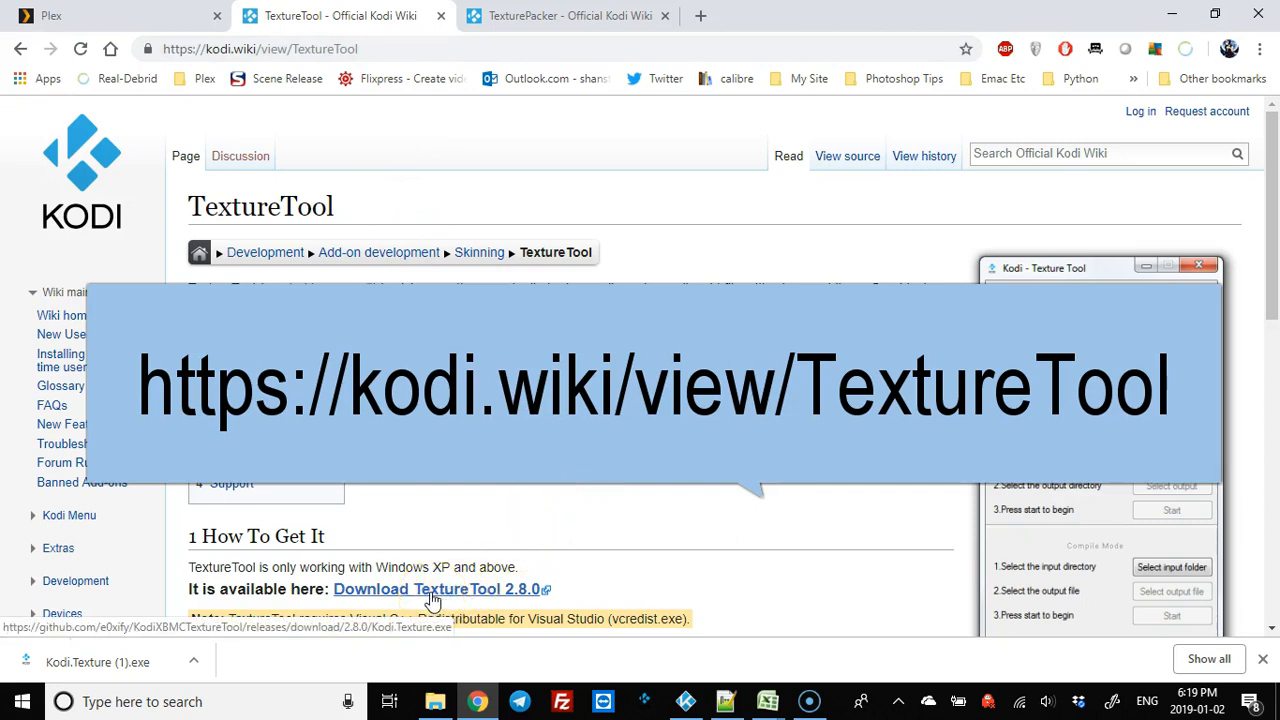
mouse_move(780, 438)
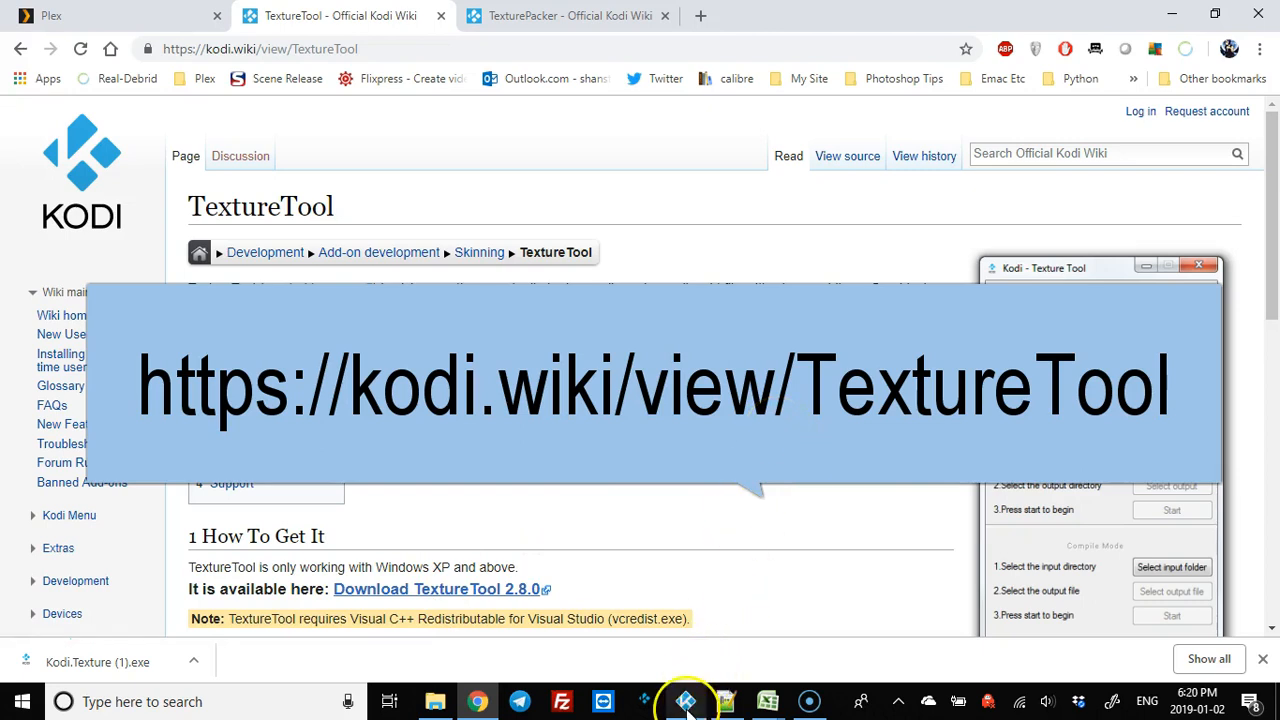
mouse_move(436, 700)
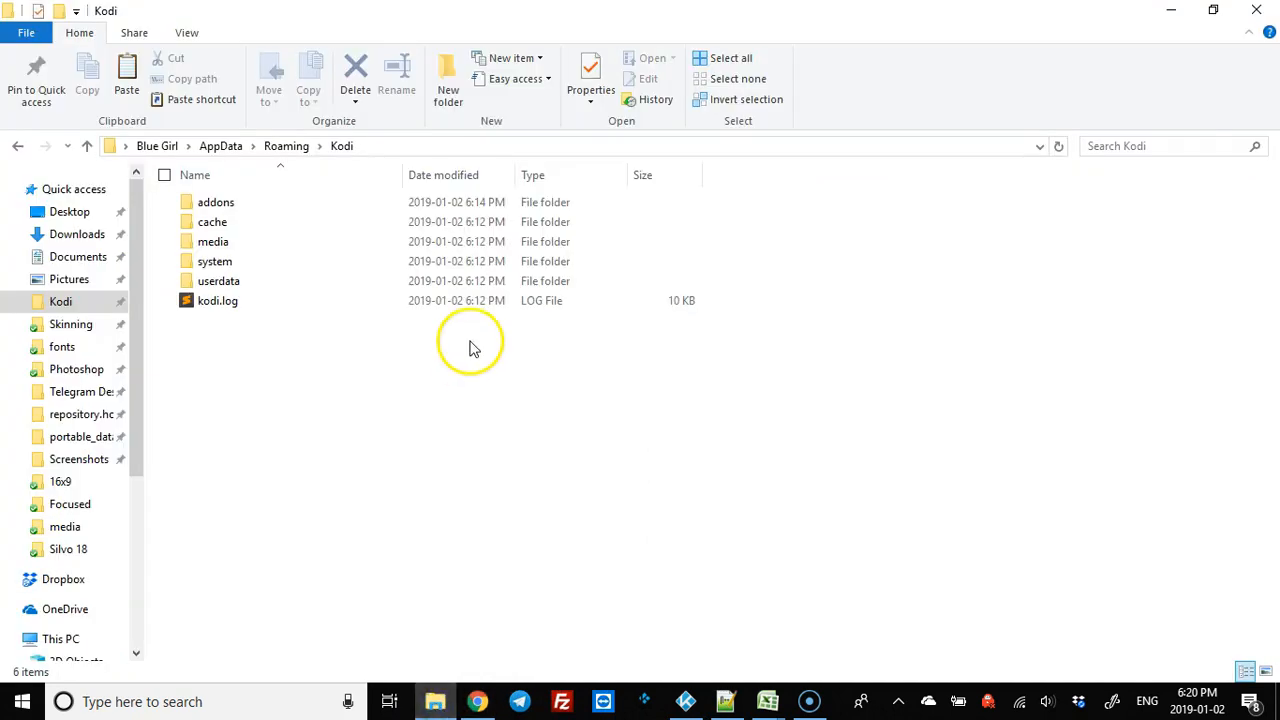
Step: Browse into addons/skin.aeon.nox.silvo/media, which holds only Textures.xbt
double_click(216, 202)
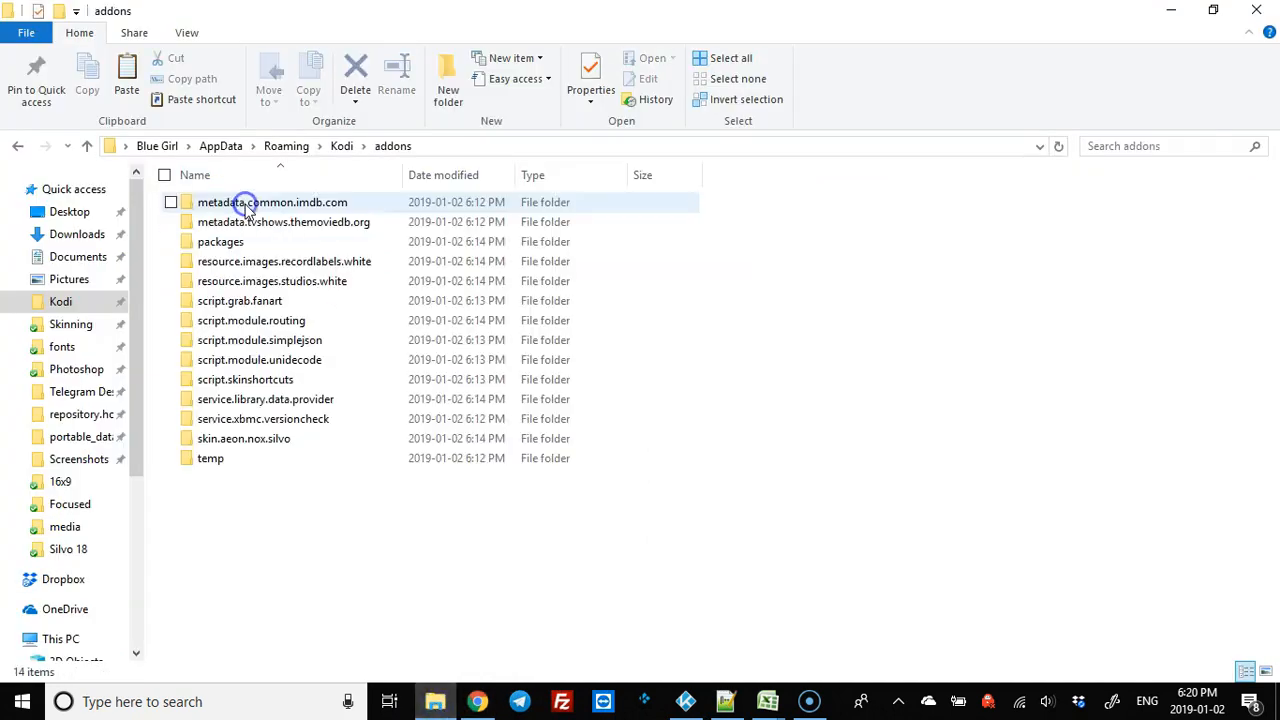
mouse_move(244, 438)
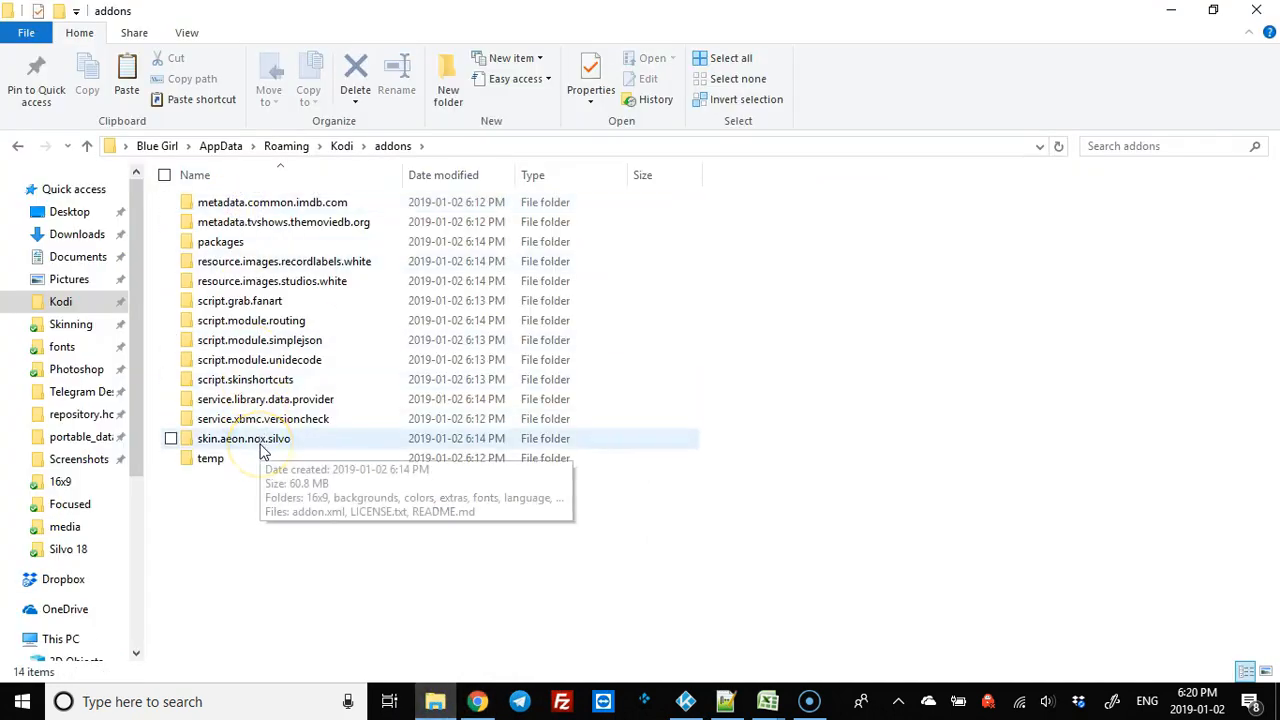
double_click(244, 438)
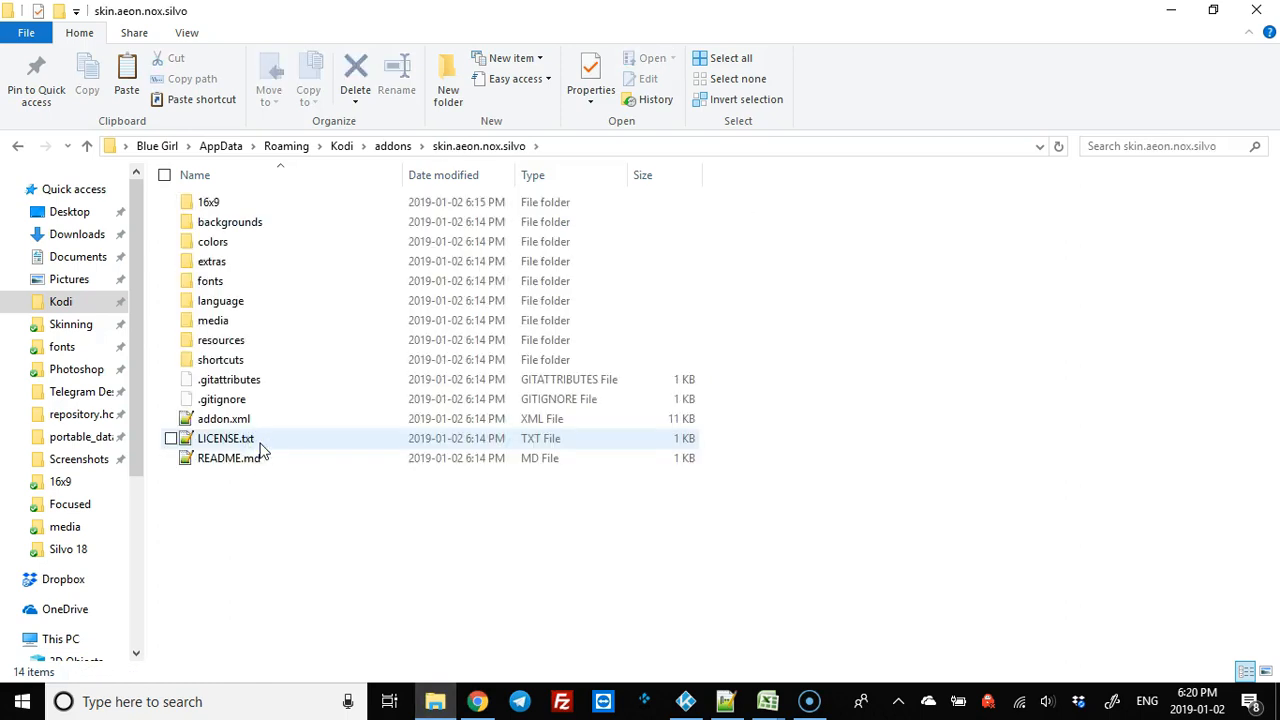
double_click(212, 320)
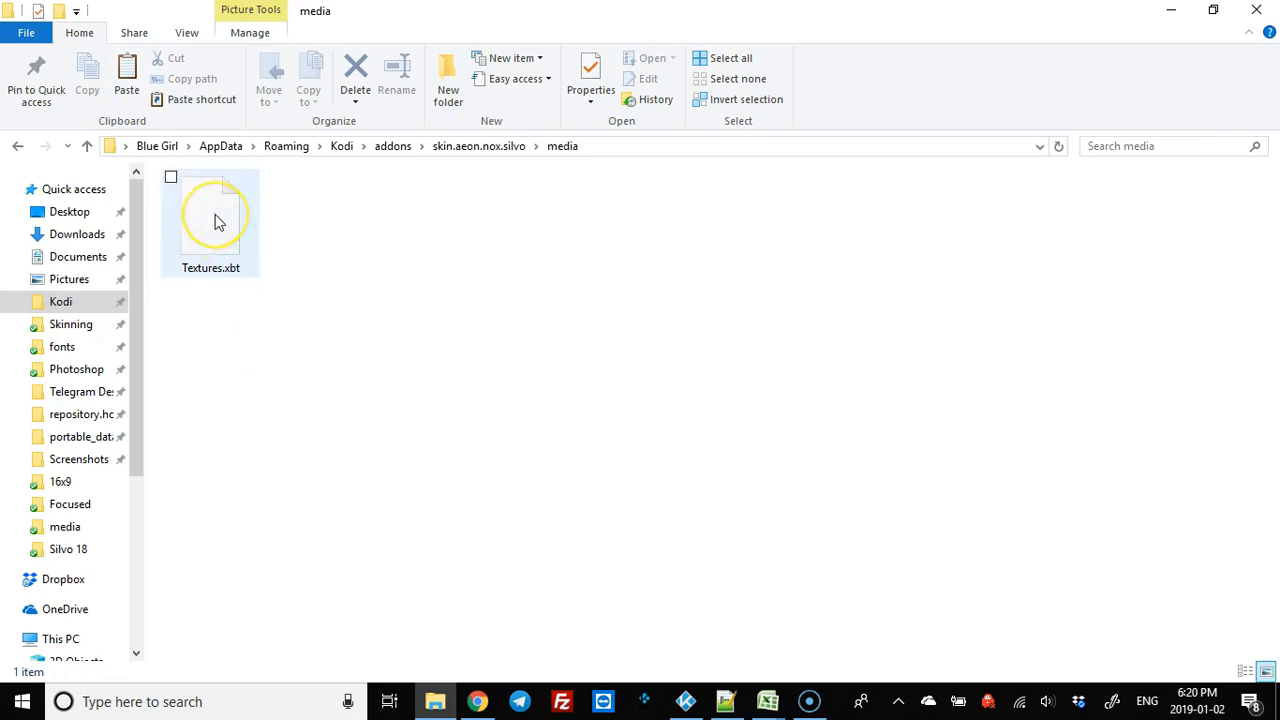
mouse_move(216, 196)
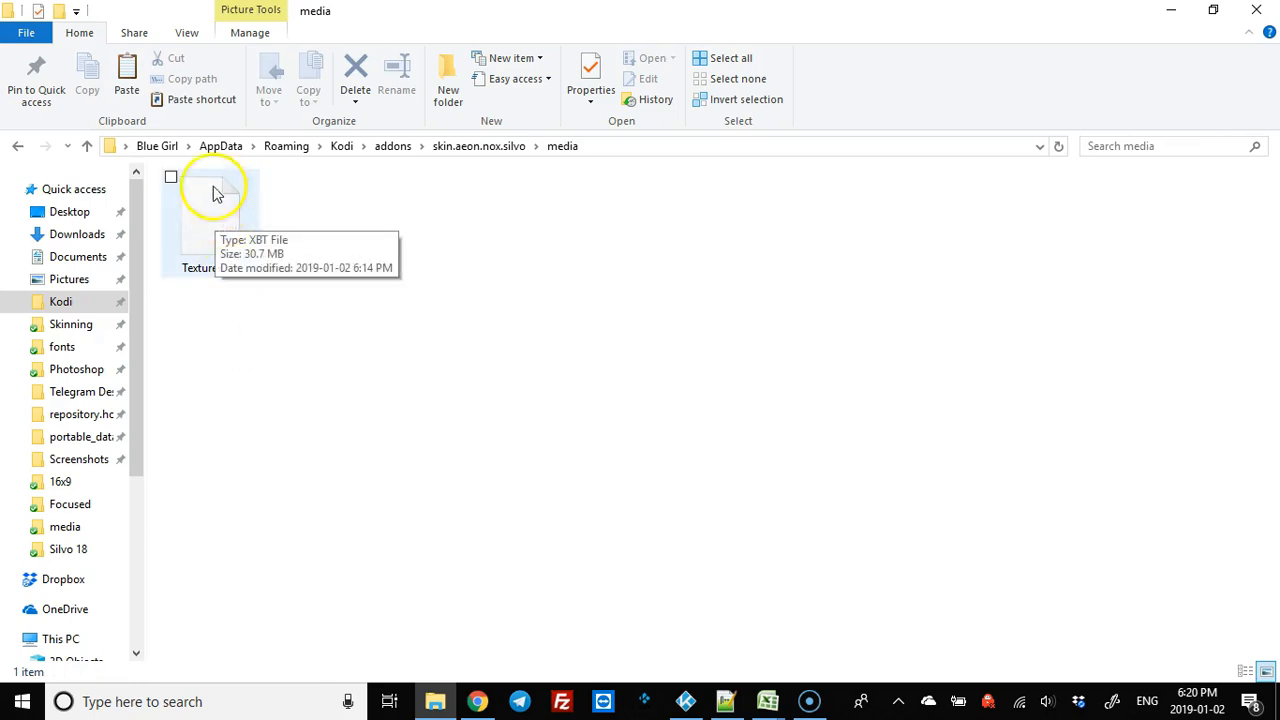
mouse_move(300, 364)
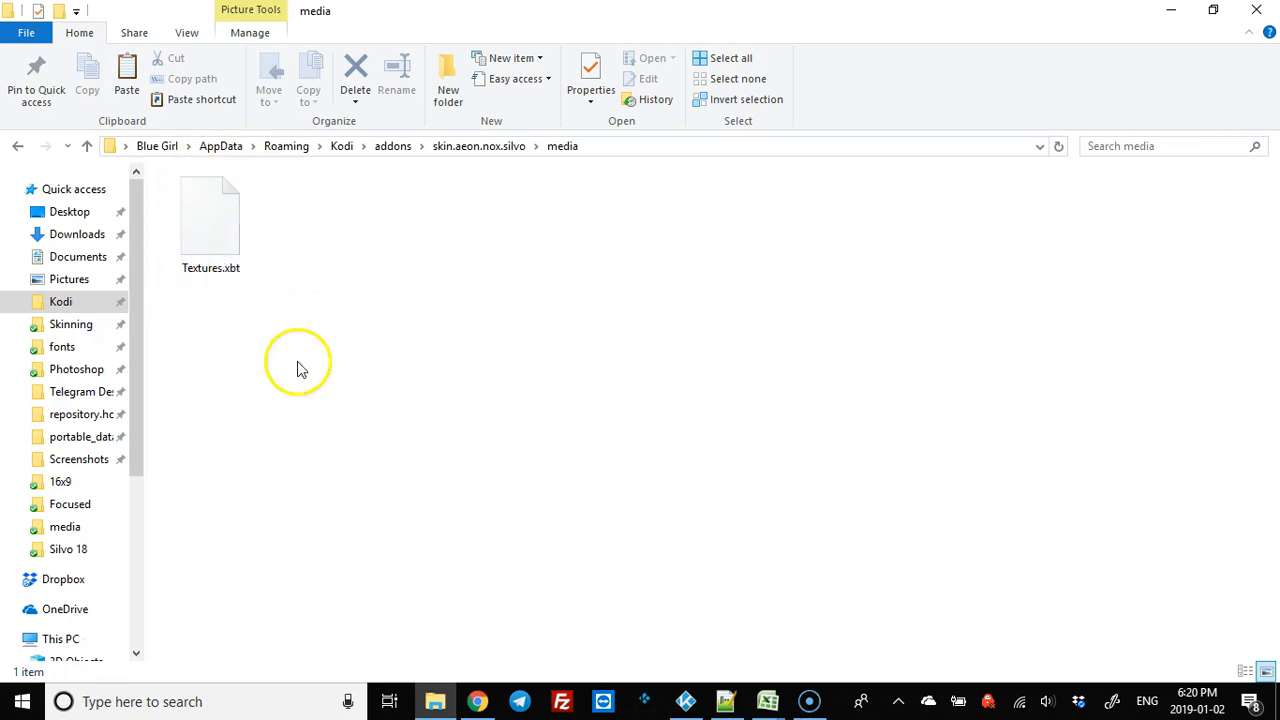
mouse_move(50, 637)
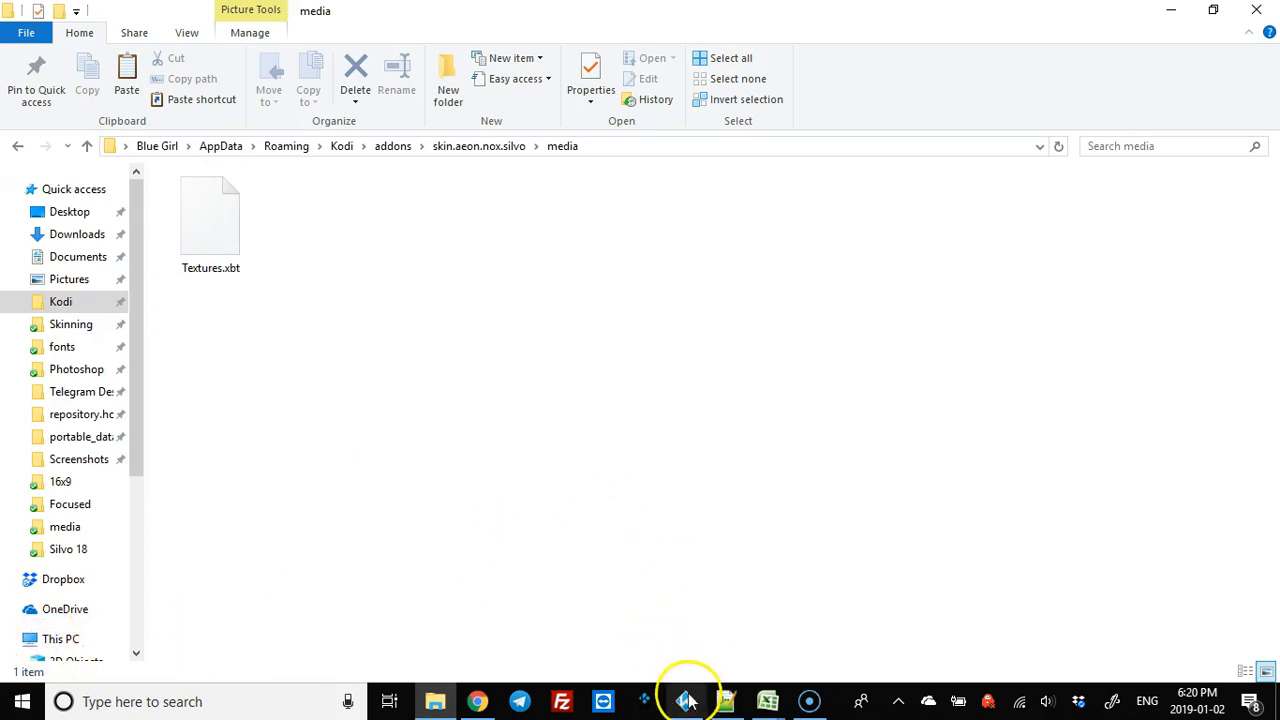
Step: Launch the Kodi Texture Tool from its taskbar jump list
right_click(686, 700)
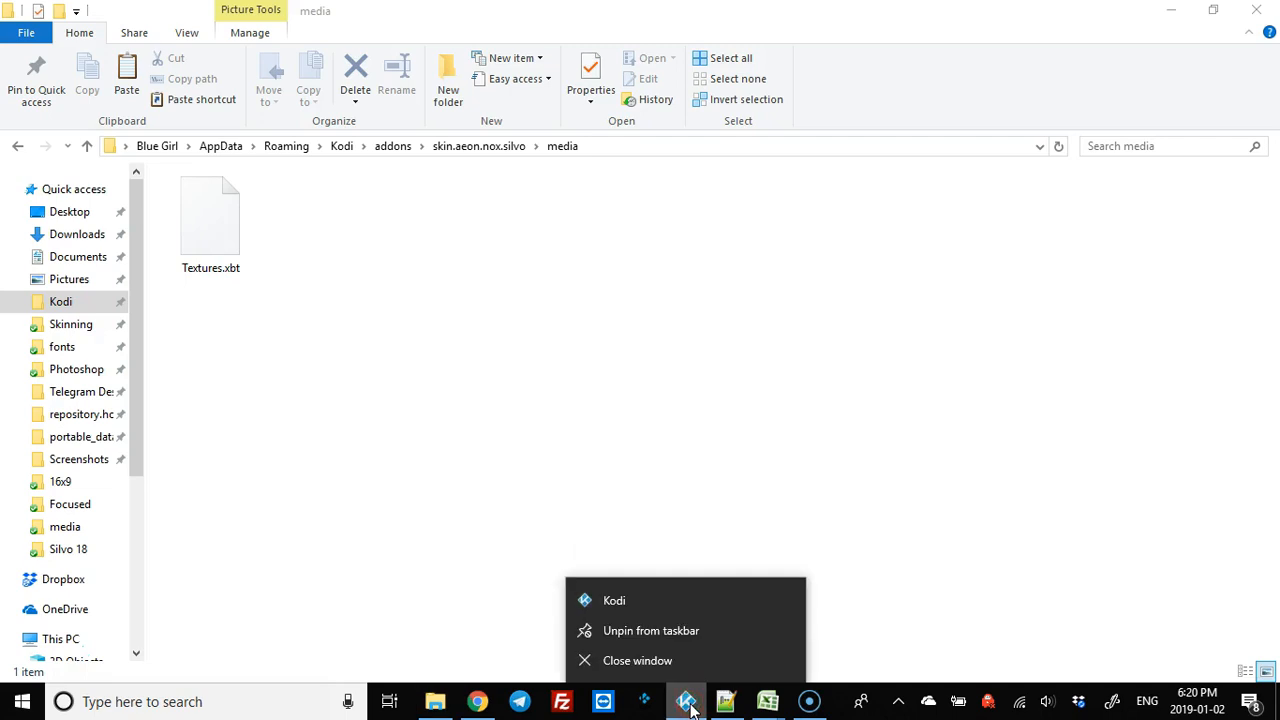
click(668, 672)
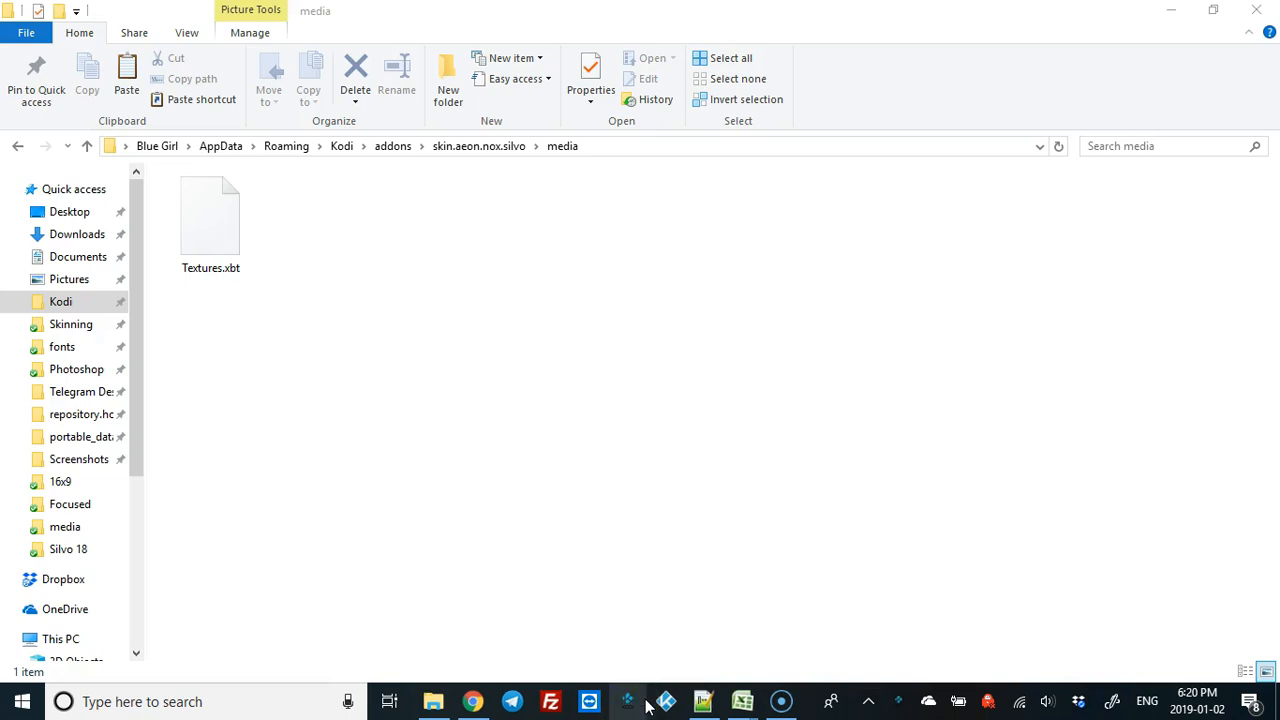
Step: Choose the skin's Textures.xbt as the Decompile Mode input file
click(628, 700)
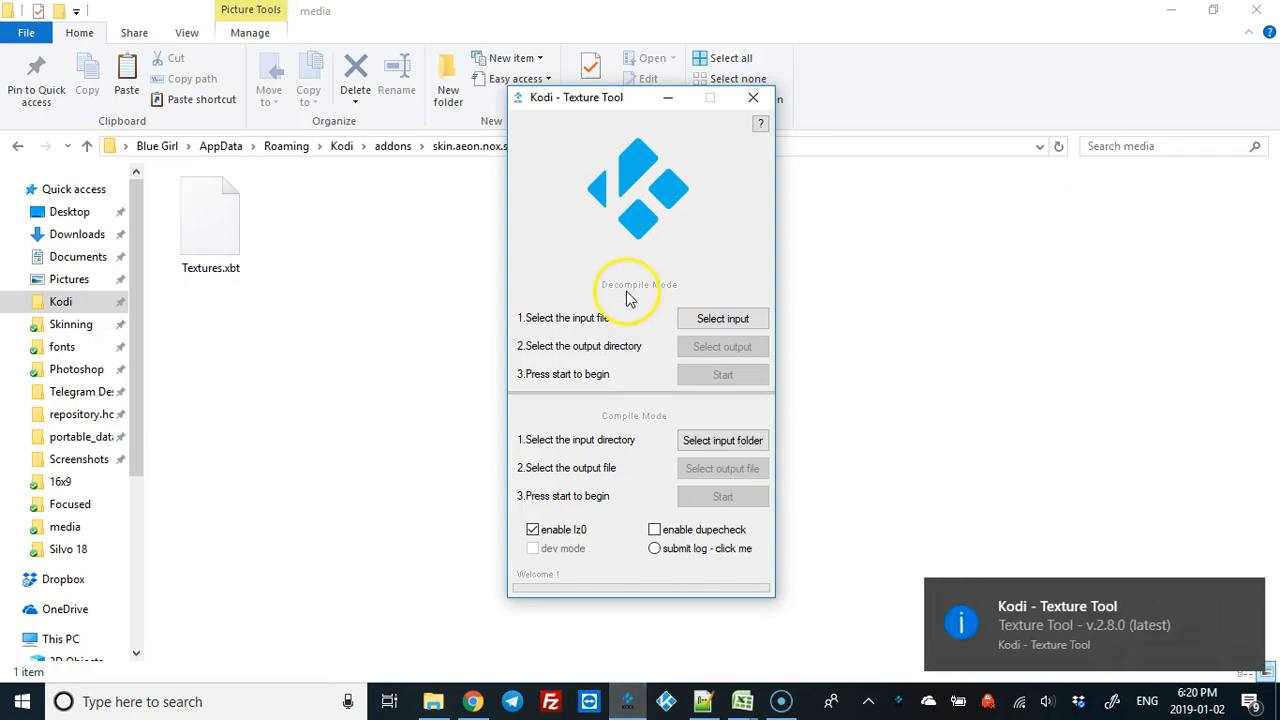
mouse_move(616, 270)
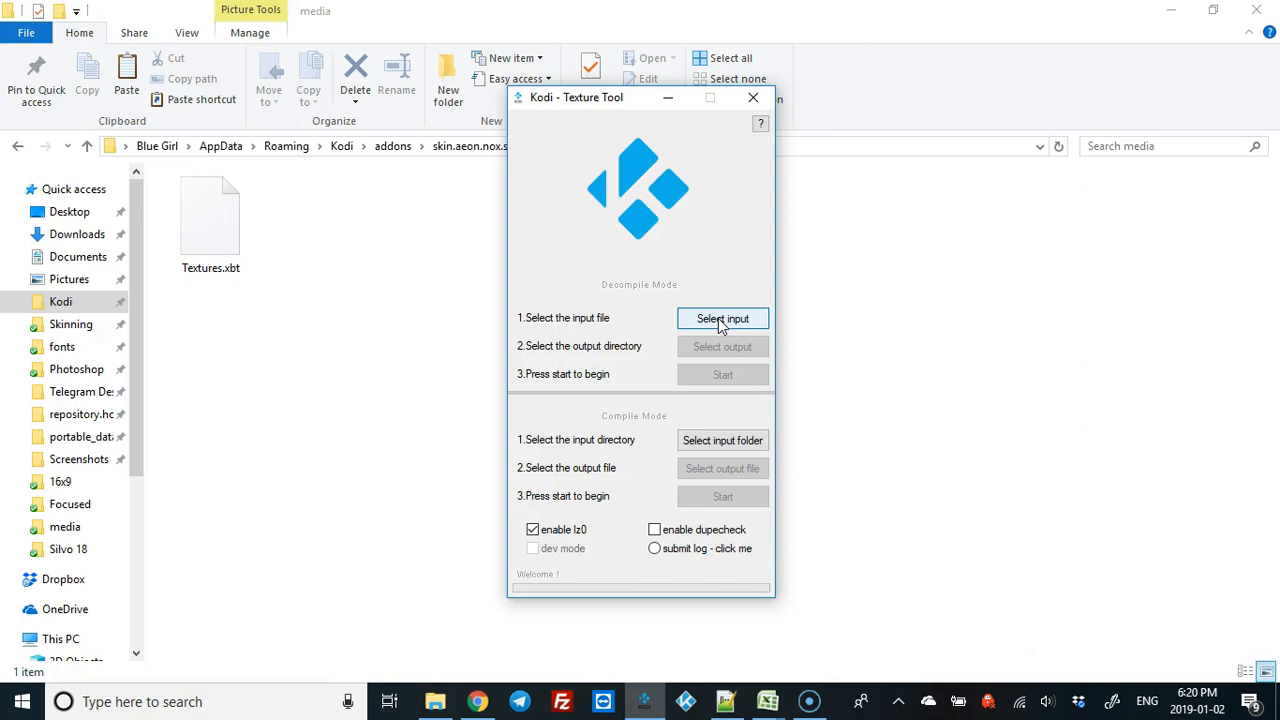
click(722, 318)
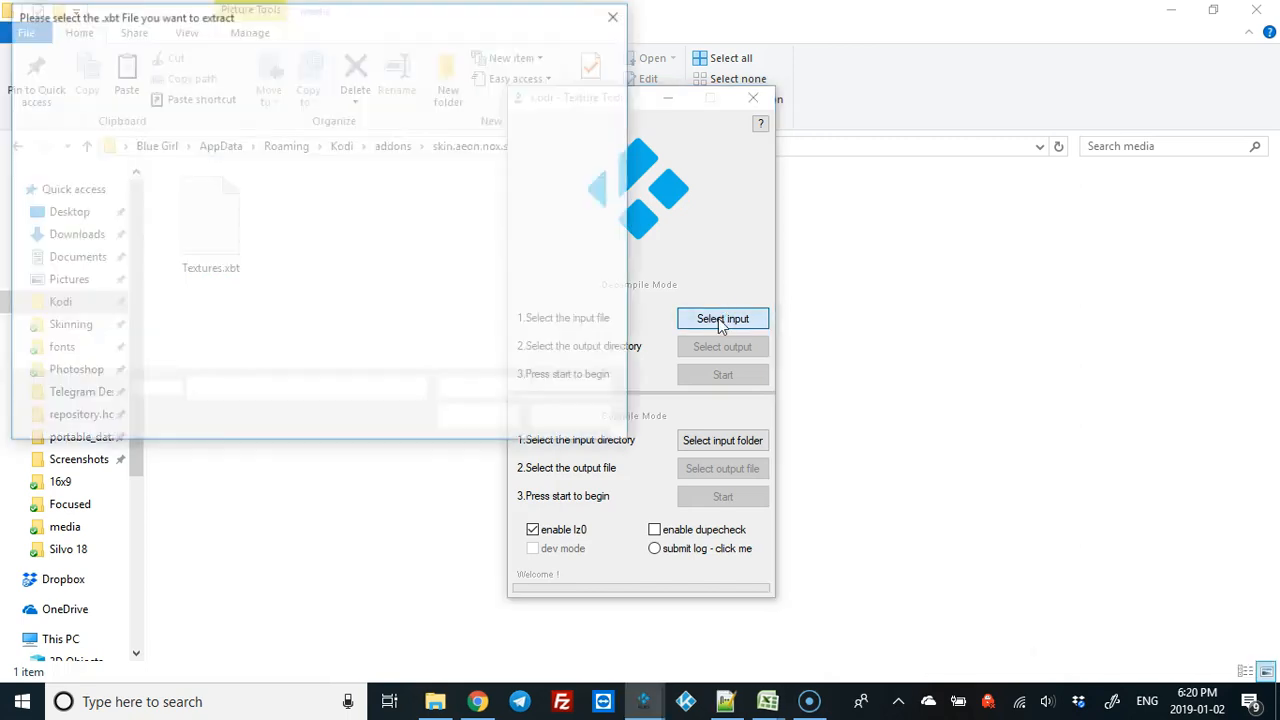
click(722, 318)
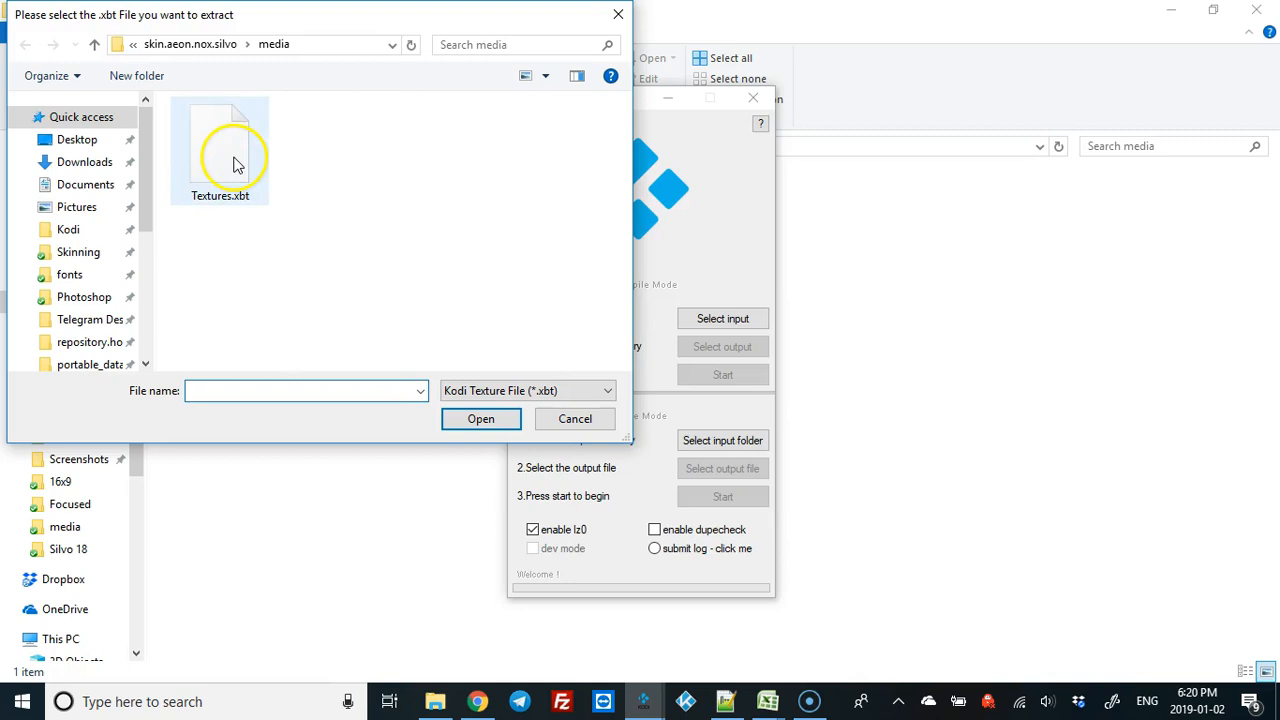
click(220, 140)
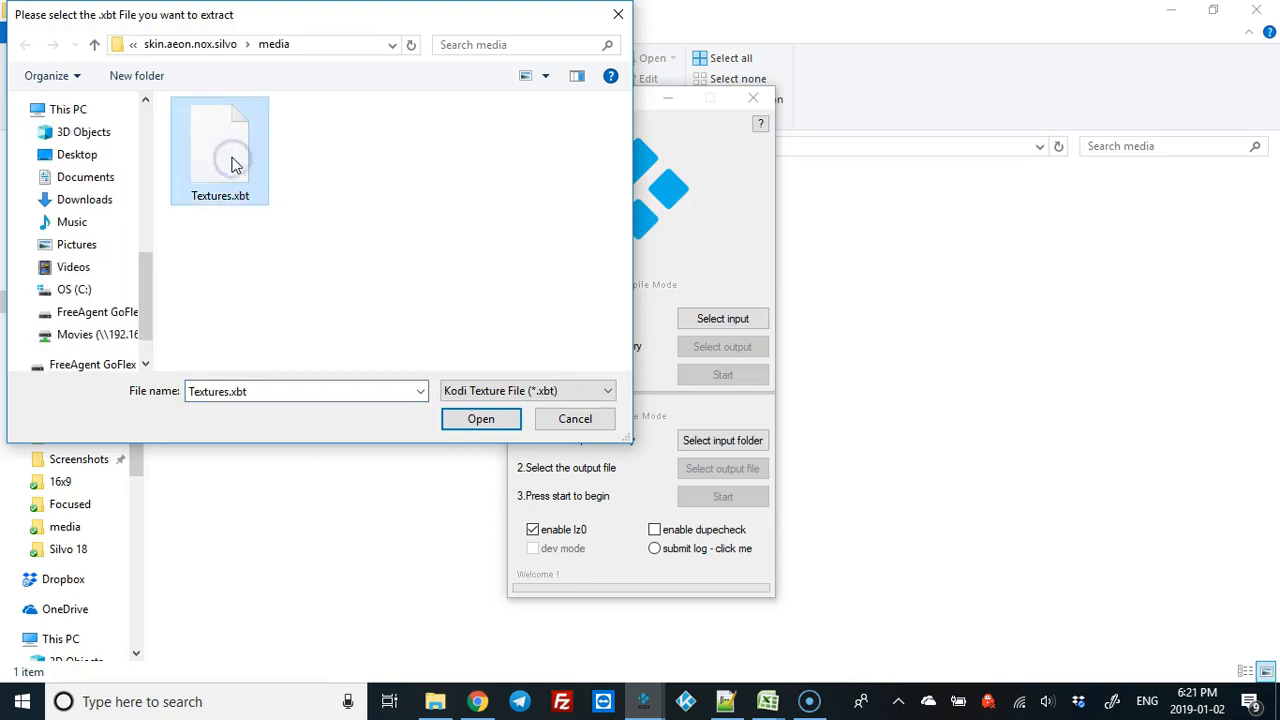
click(480, 418)
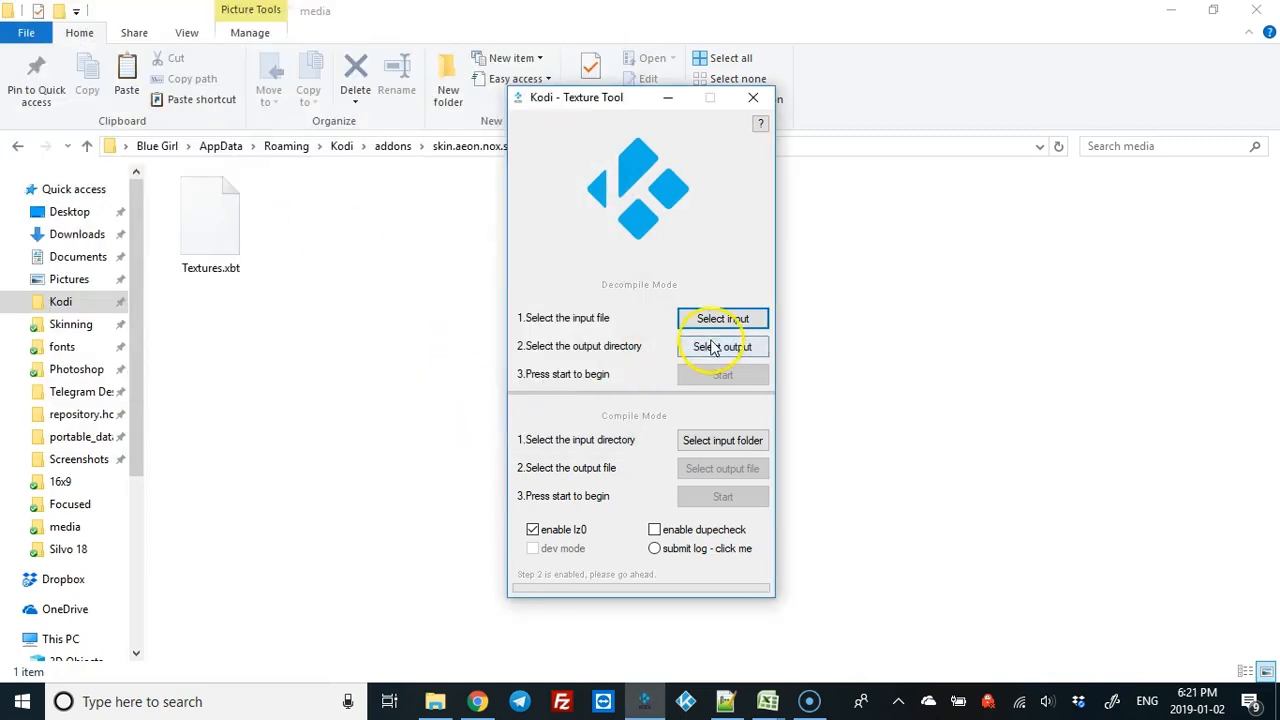
Step: Set the skin's media folder as the decompile output directory
click(722, 346)
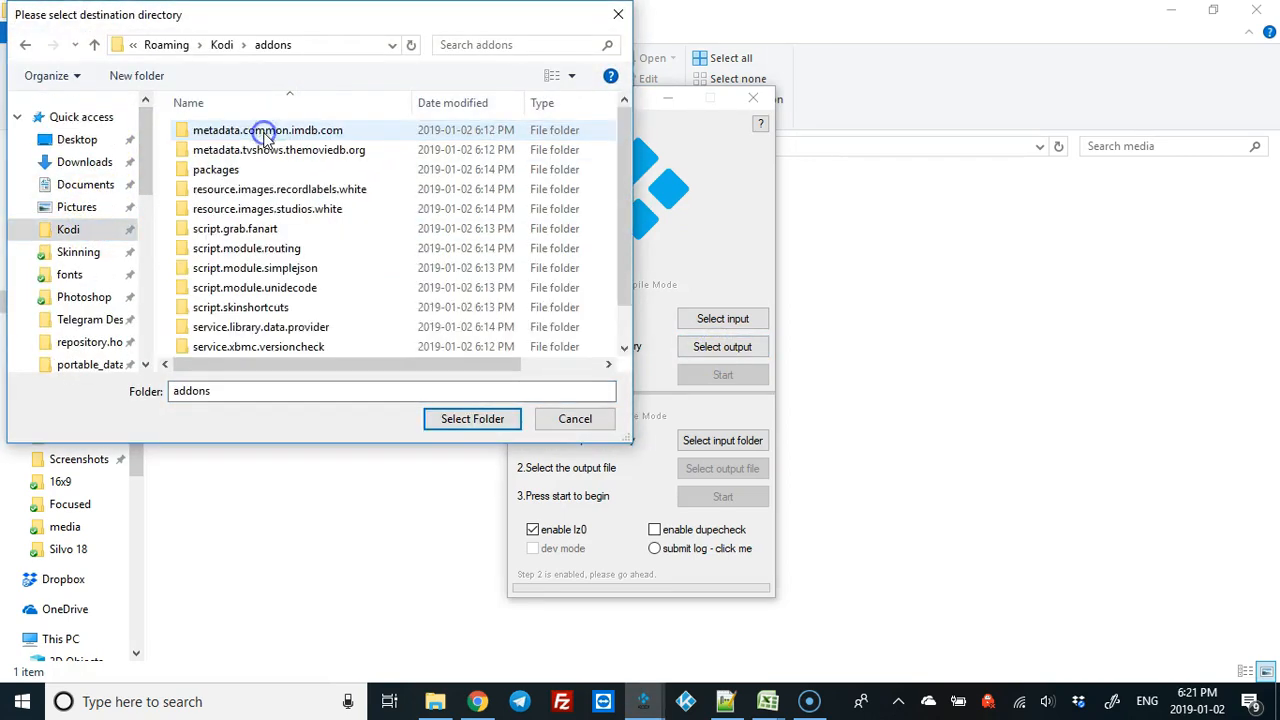
click(240, 324)
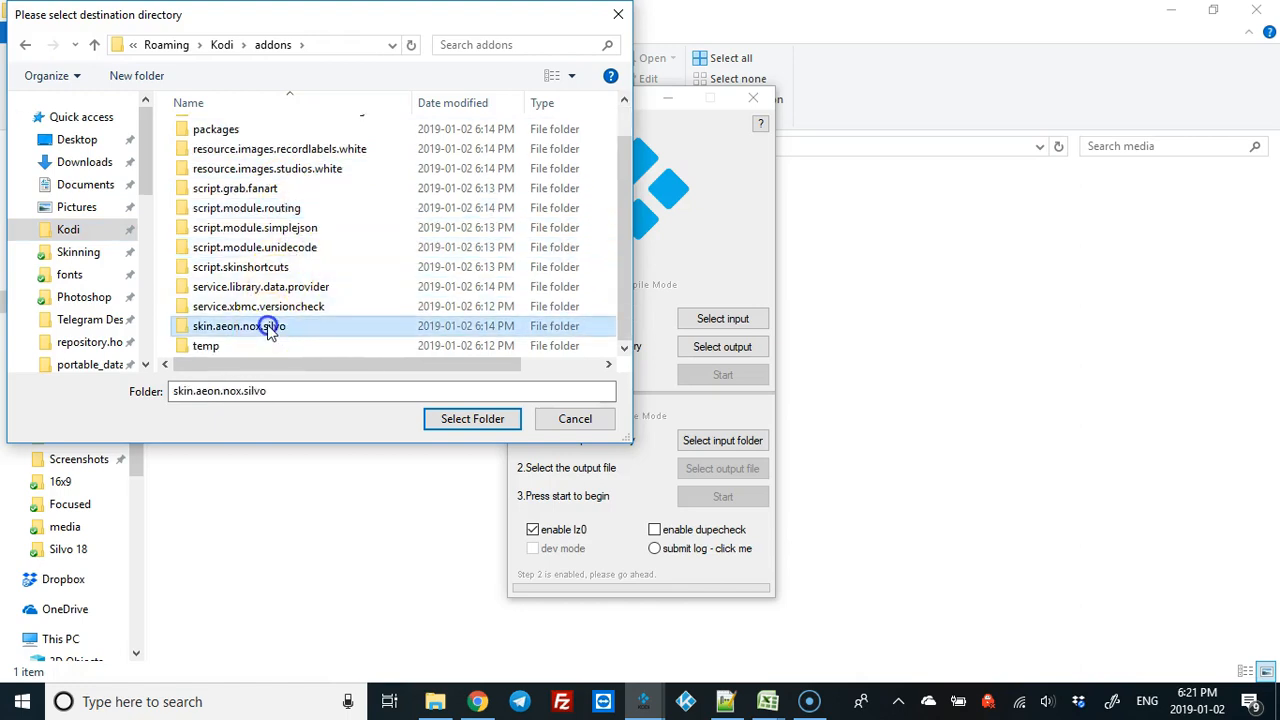
double_click(240, 326)
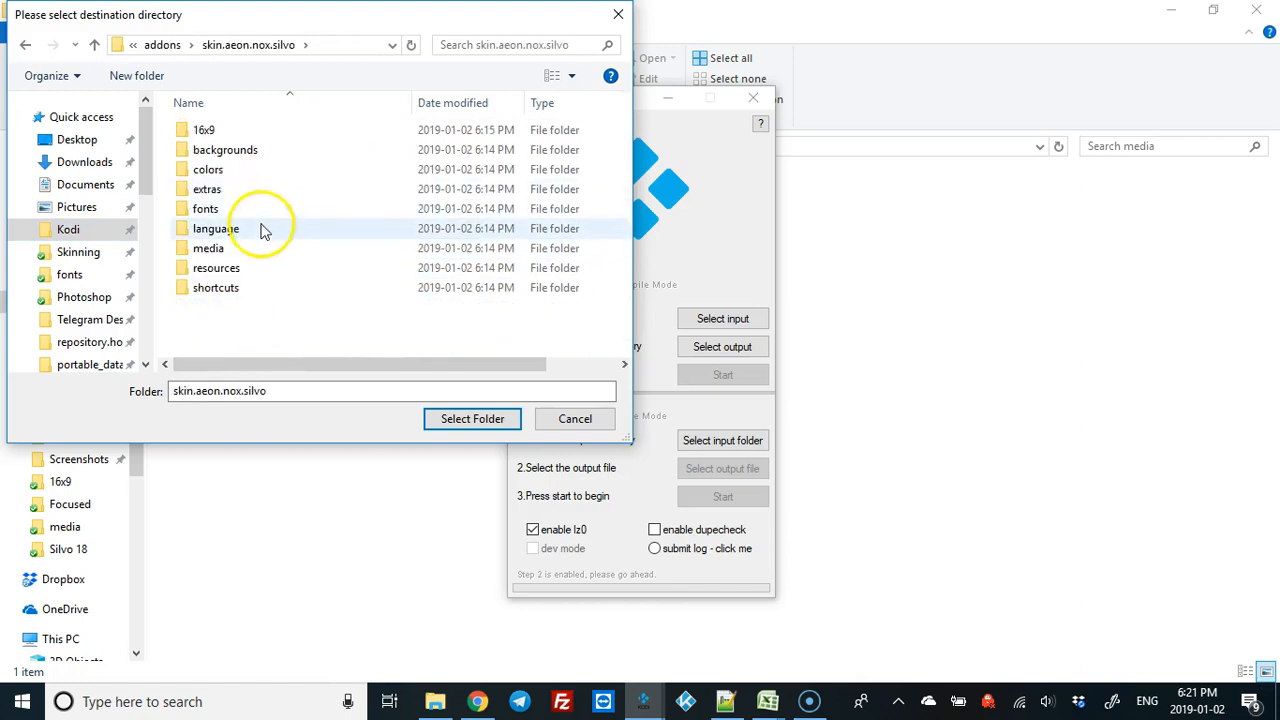
click(208, 248)
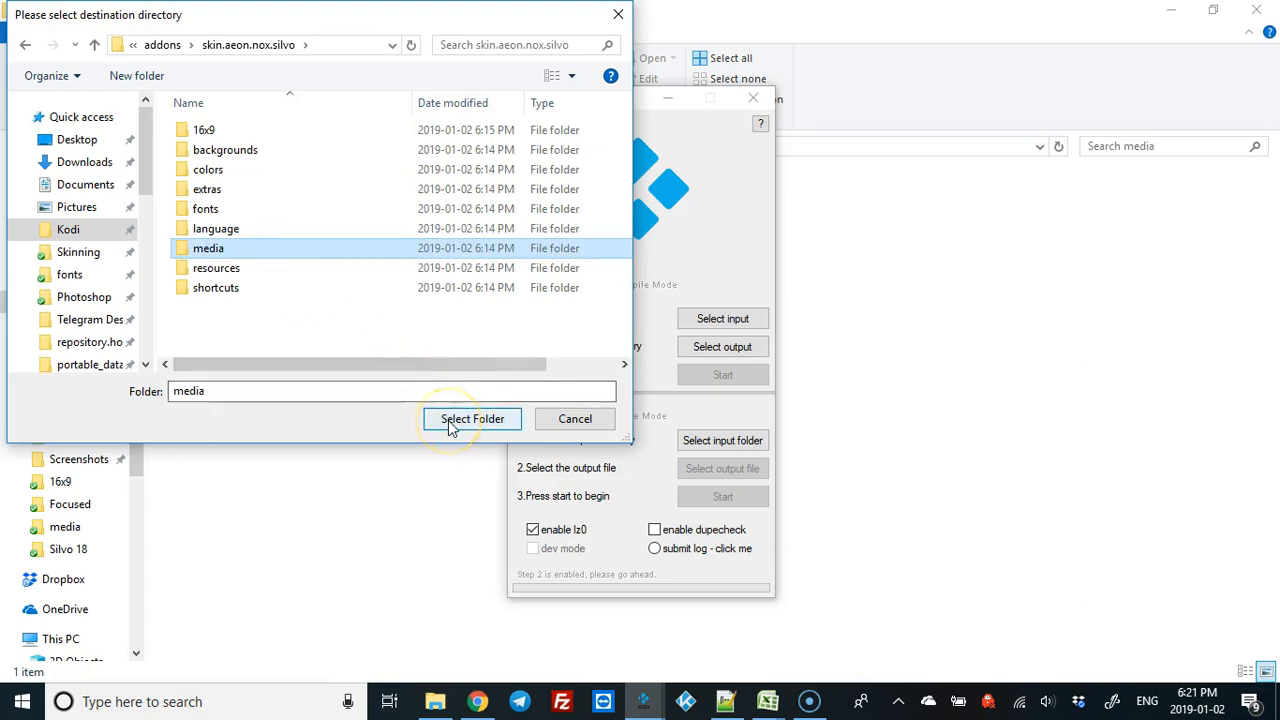
click(472, 418)
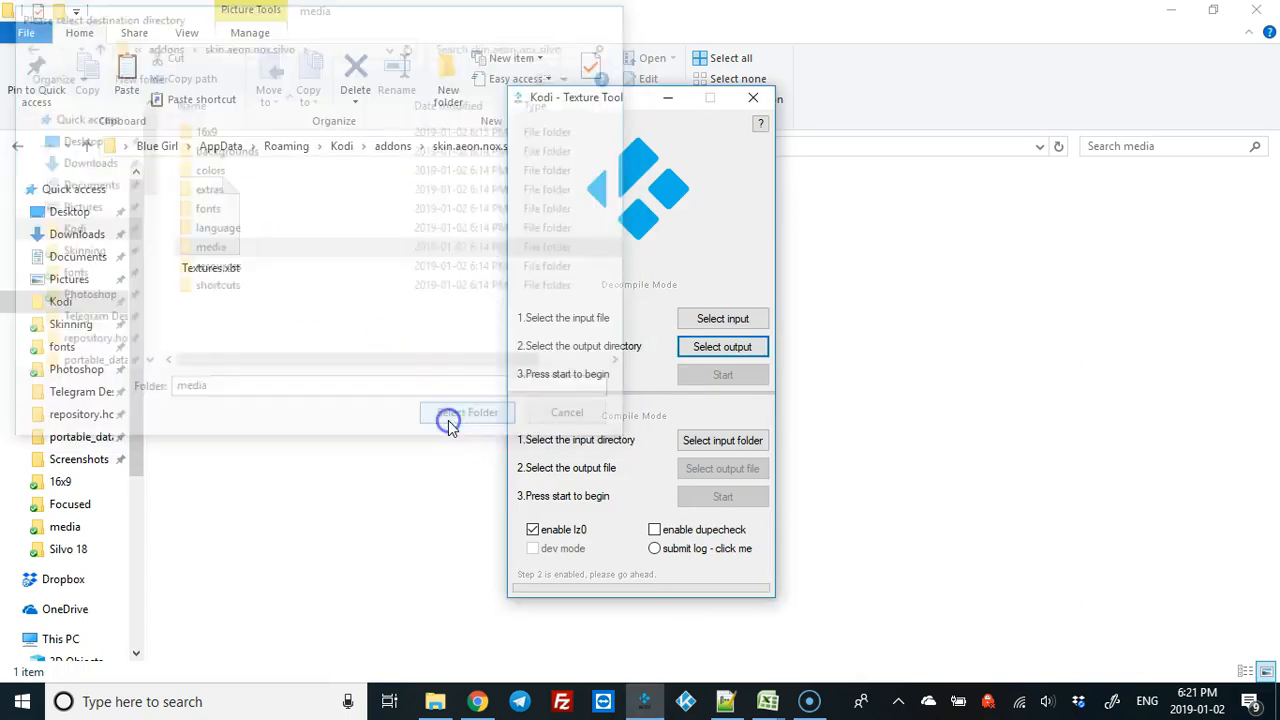
click(466, 412)
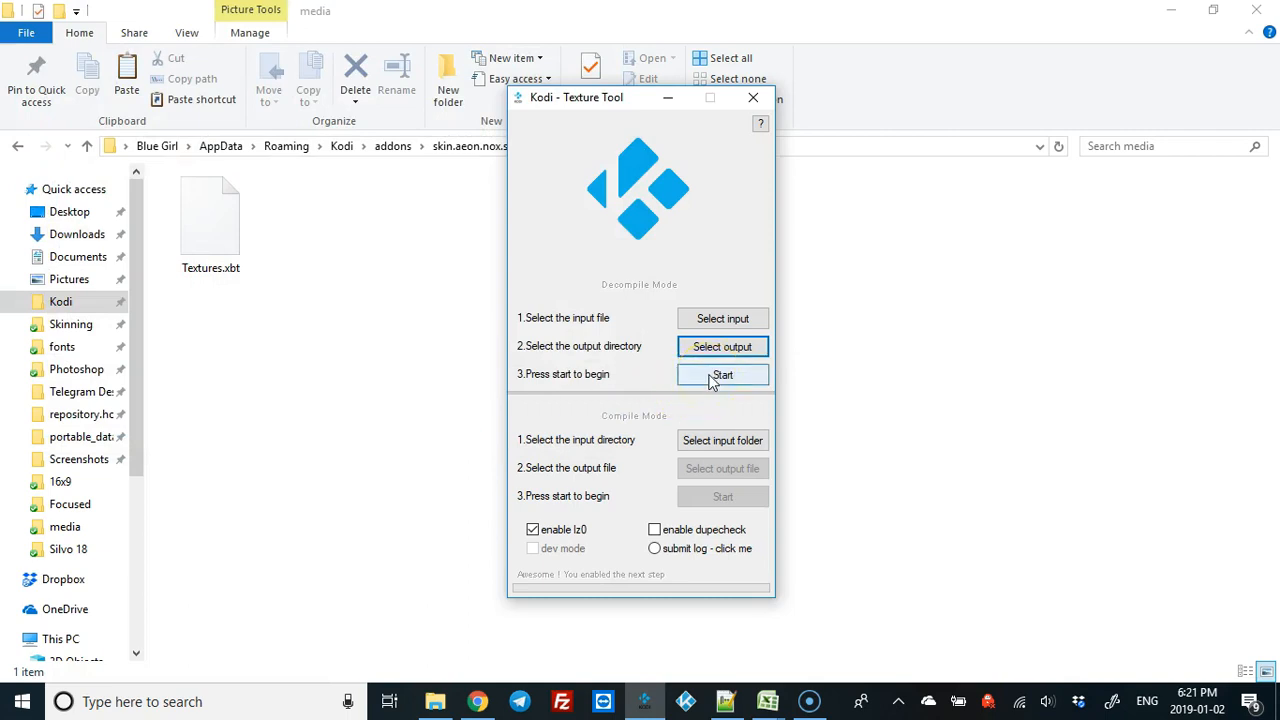
Step: Unpack Textures.xbt into the media folder as loose PNGs and close the tool
click(722, 374)
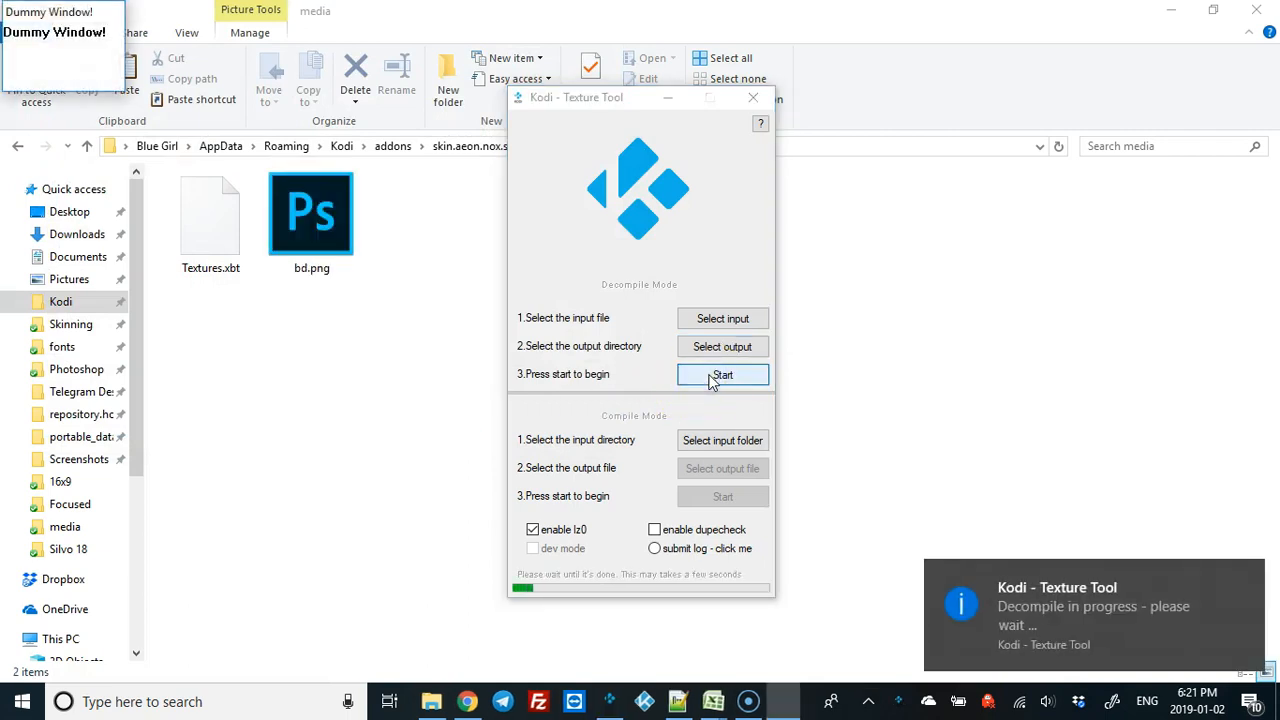
click(722, 374)
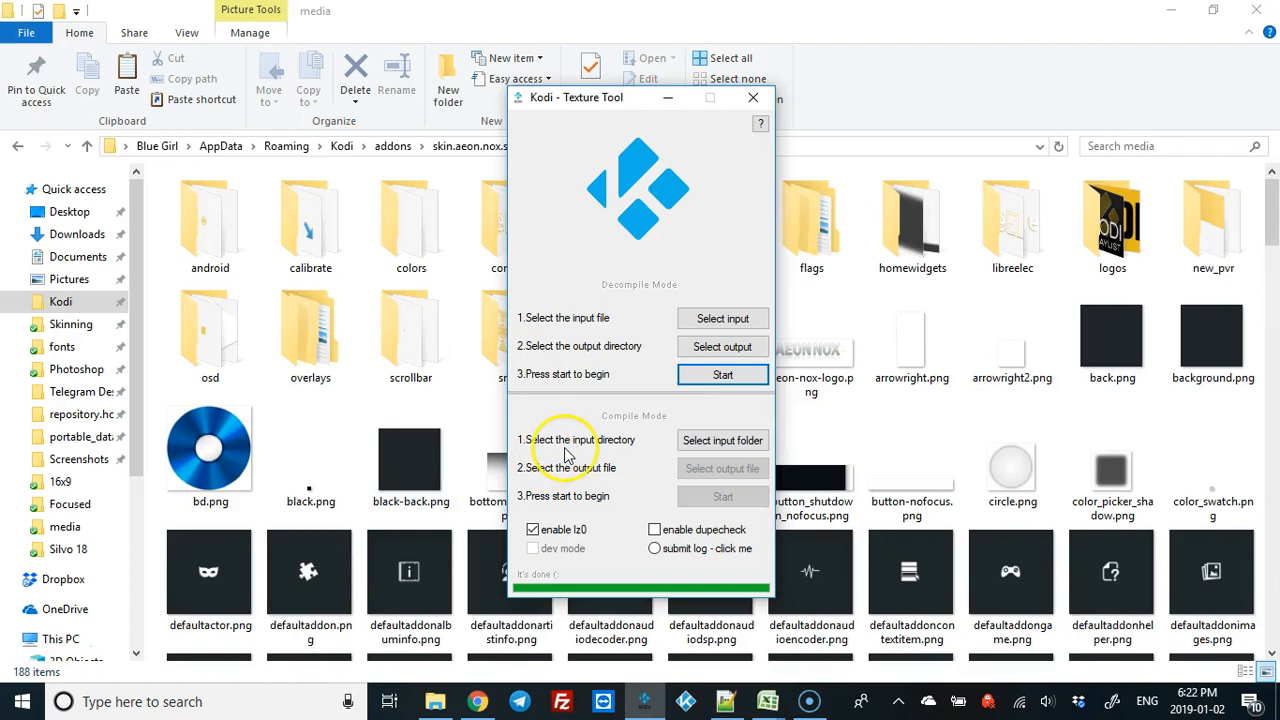
mouse_move(658, 312)
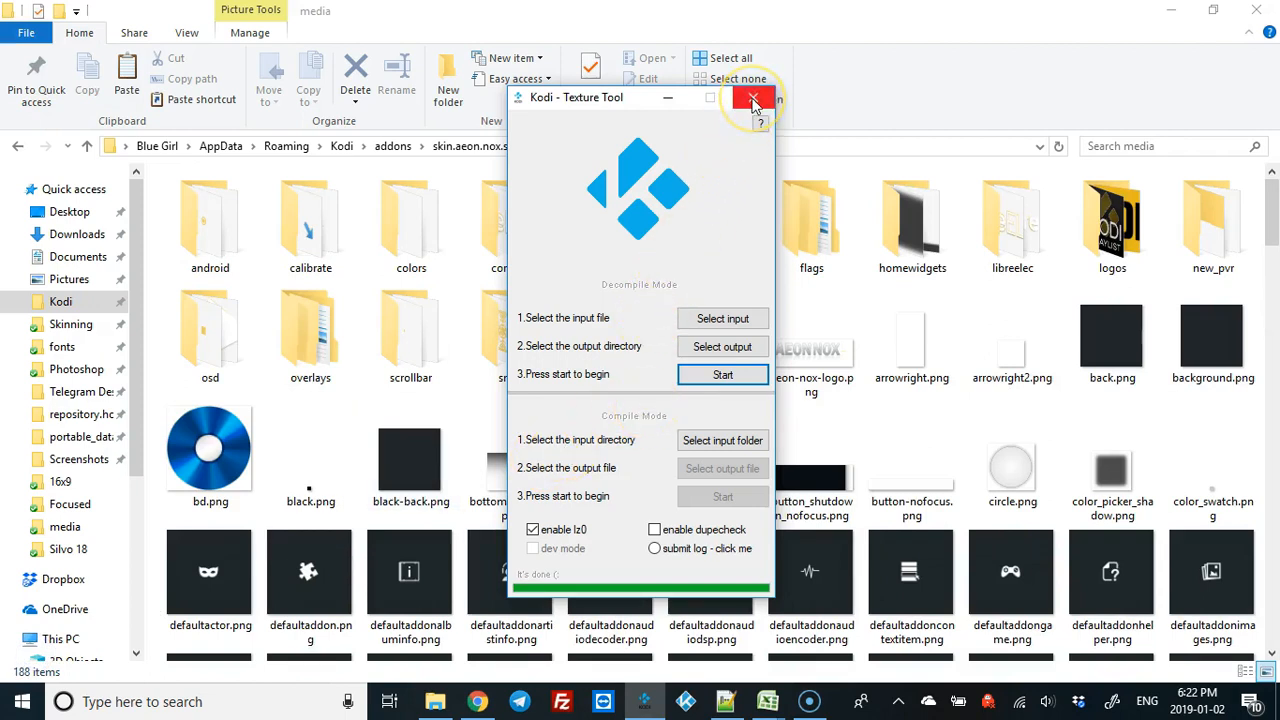
click(754, 98)
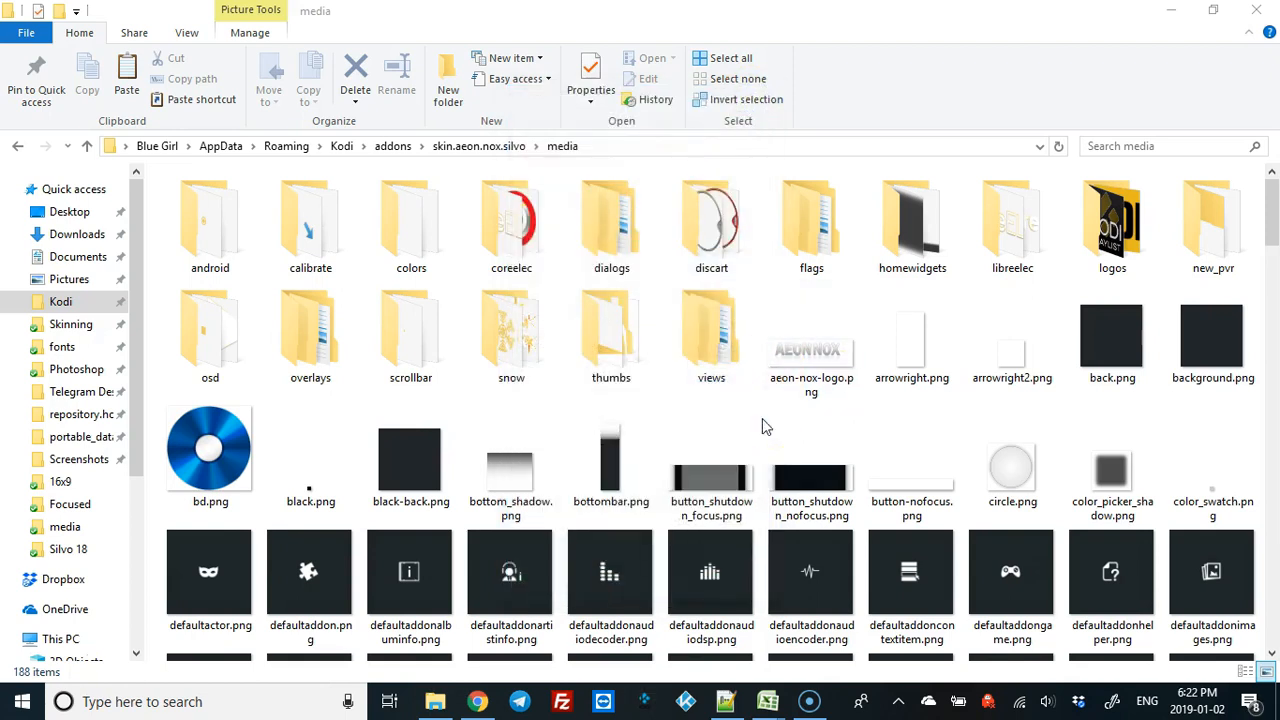
Step: Browse the extracted images and select the Textures.xbt package file
scroll(down, 3)
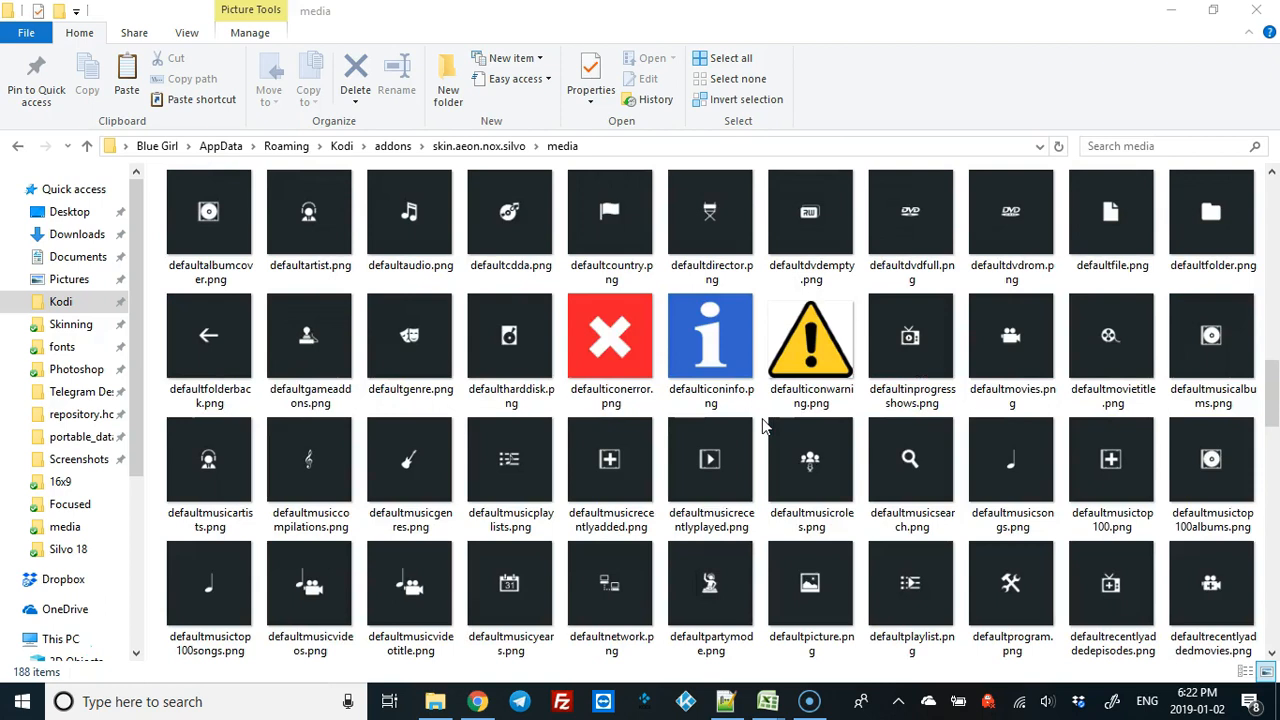
scroll(down, 3)
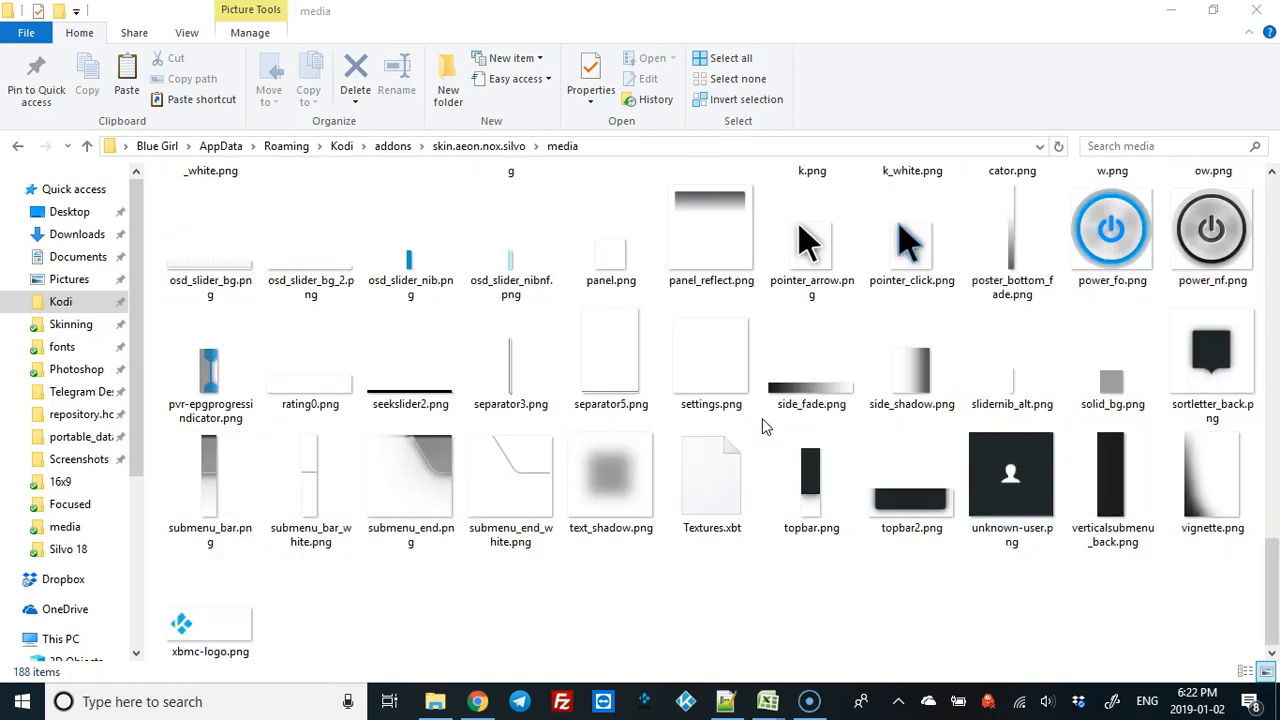
click(712, 470)
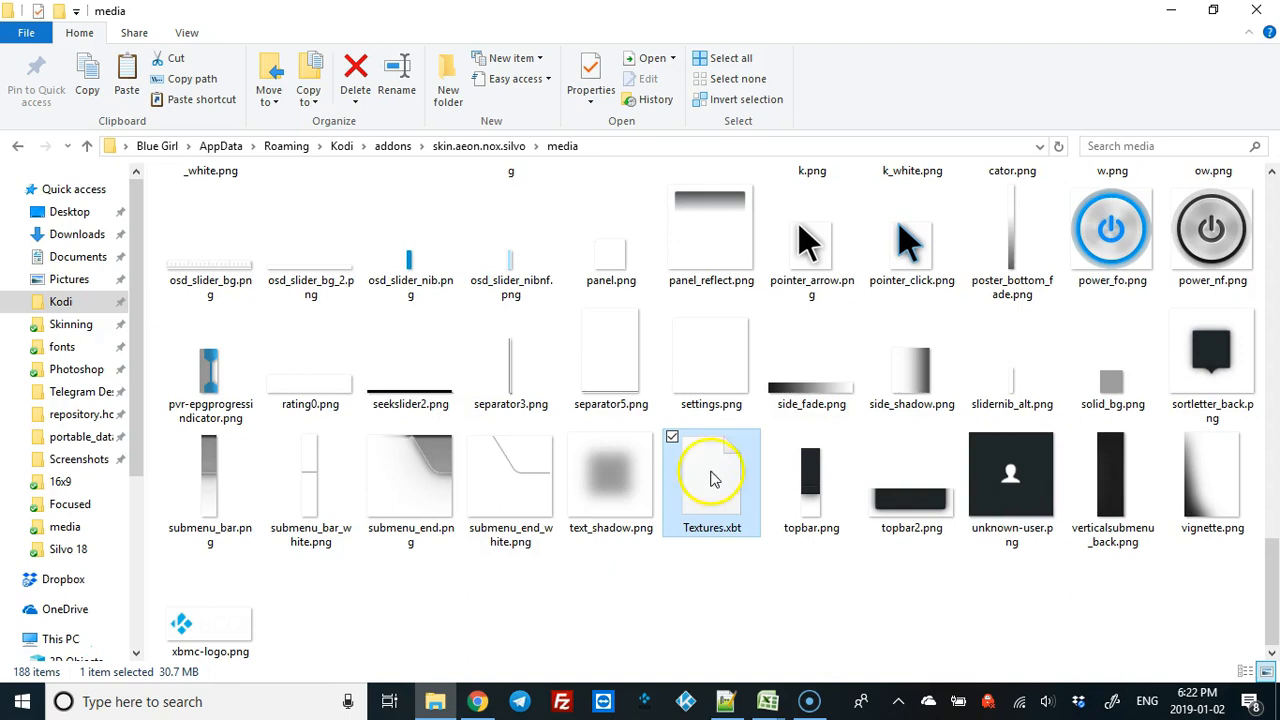
Step: Delete the old Textures.xbt and look through the folder for homemenu_back.png
click(912, 480)
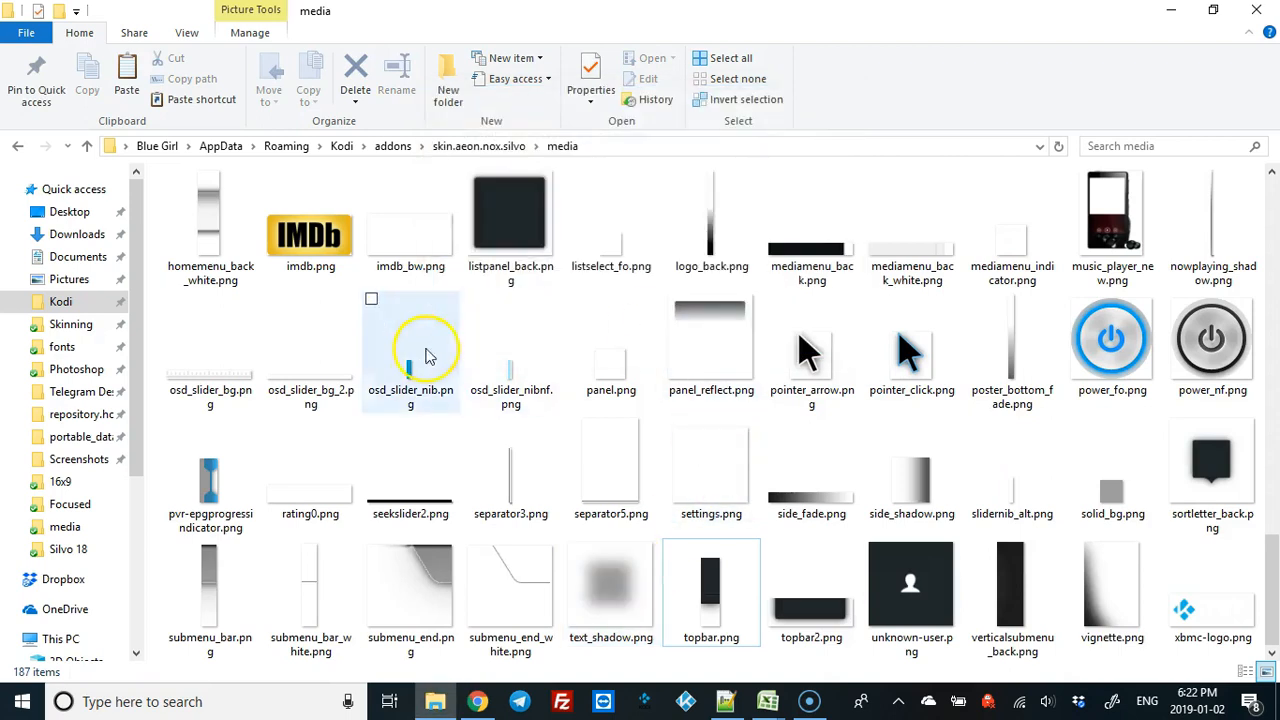
mouse_move(624, 490)
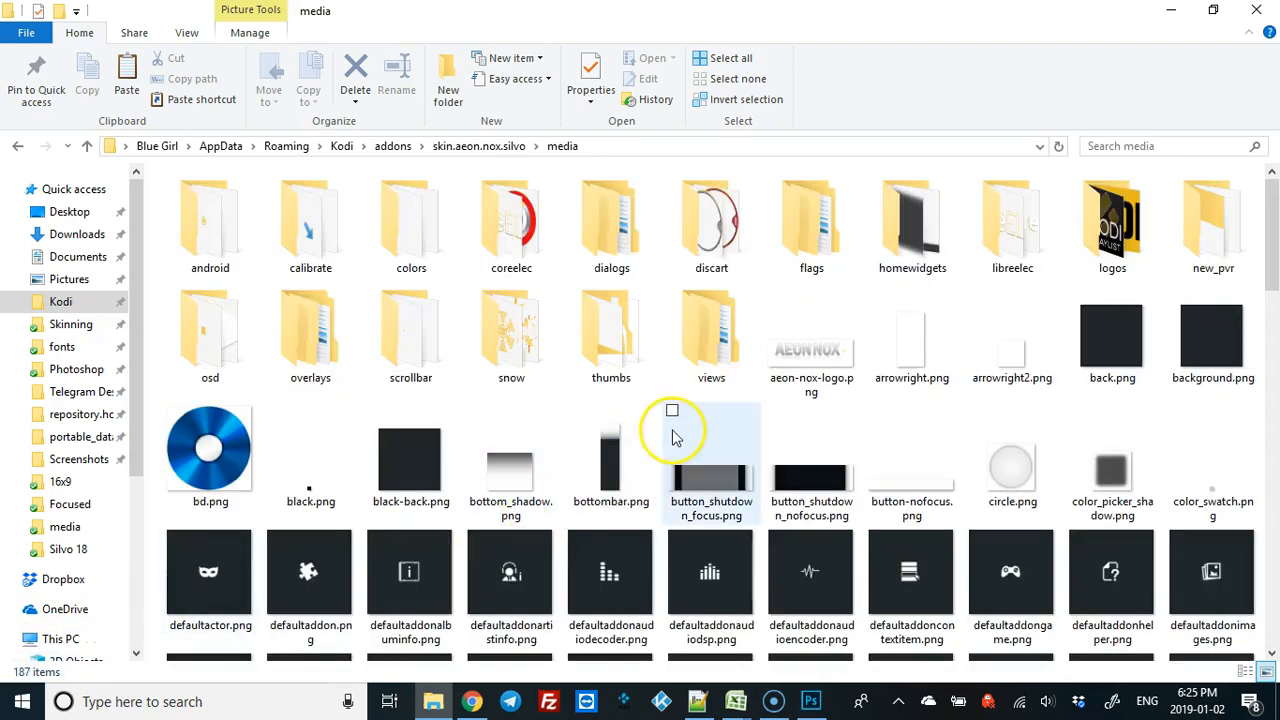
scroll(down, 3)
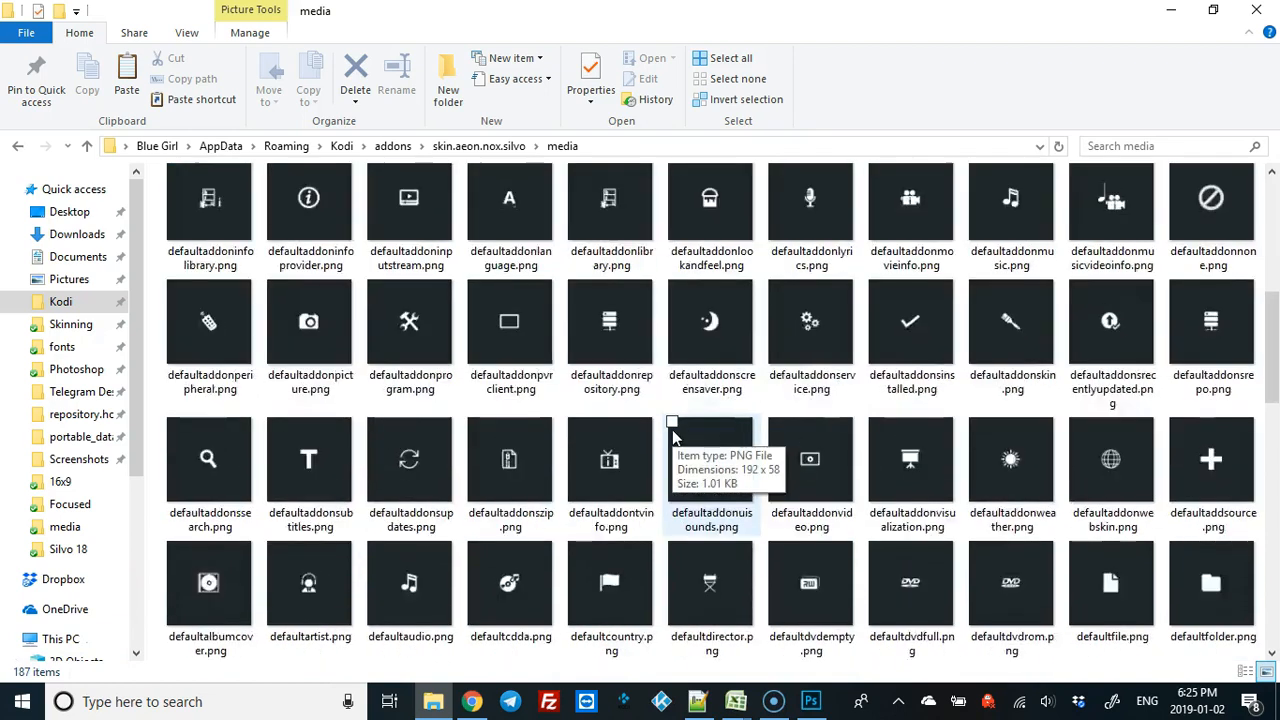
scroll(down, 3)
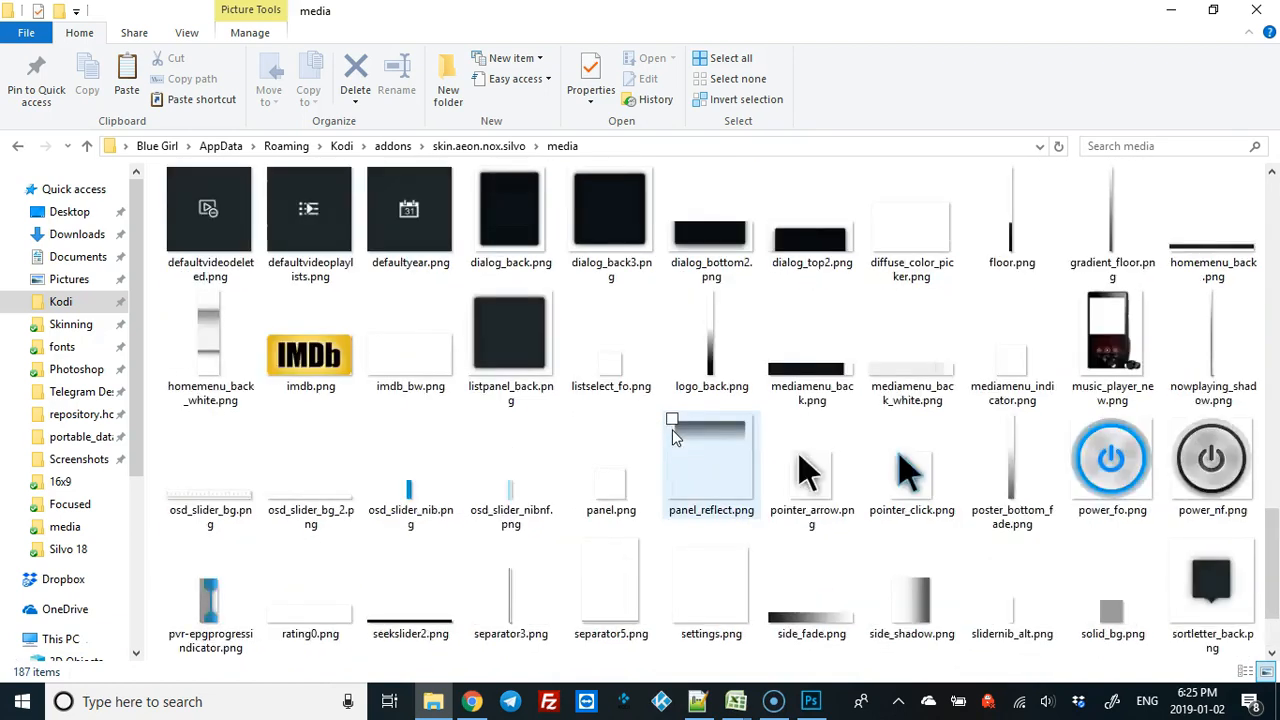
scroll(up, 3)
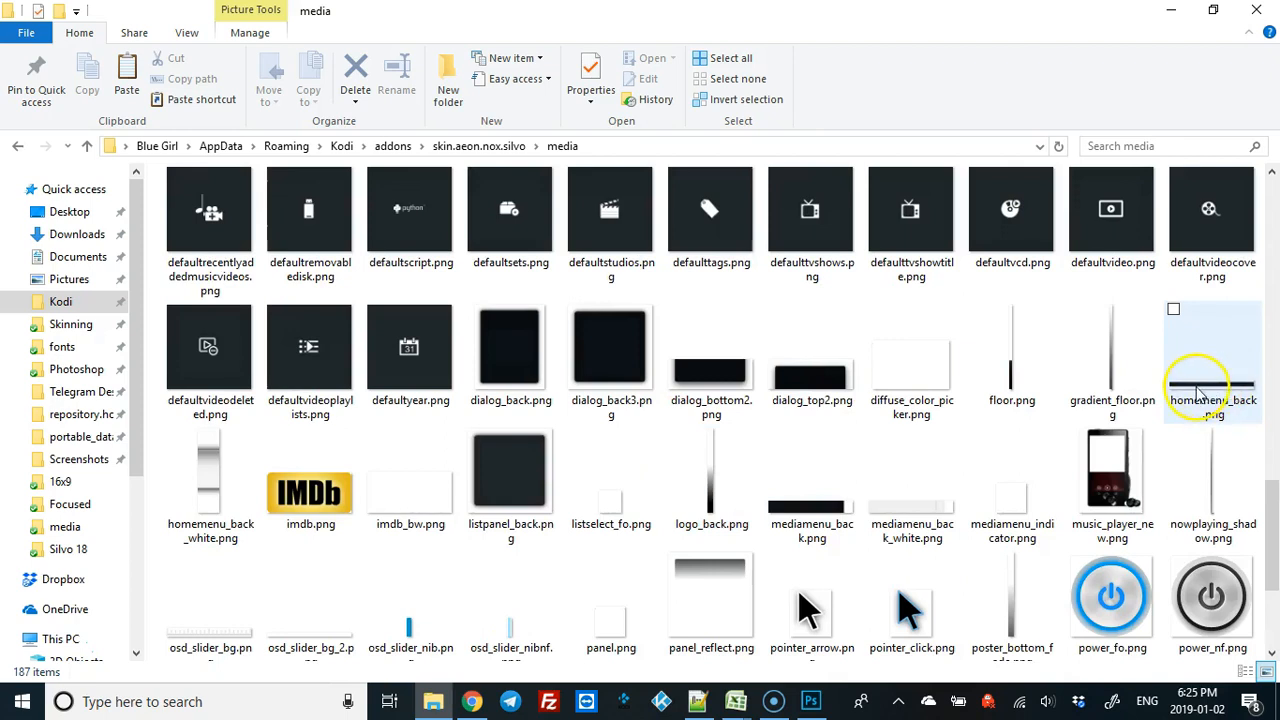
mouse_move(1204, 384)
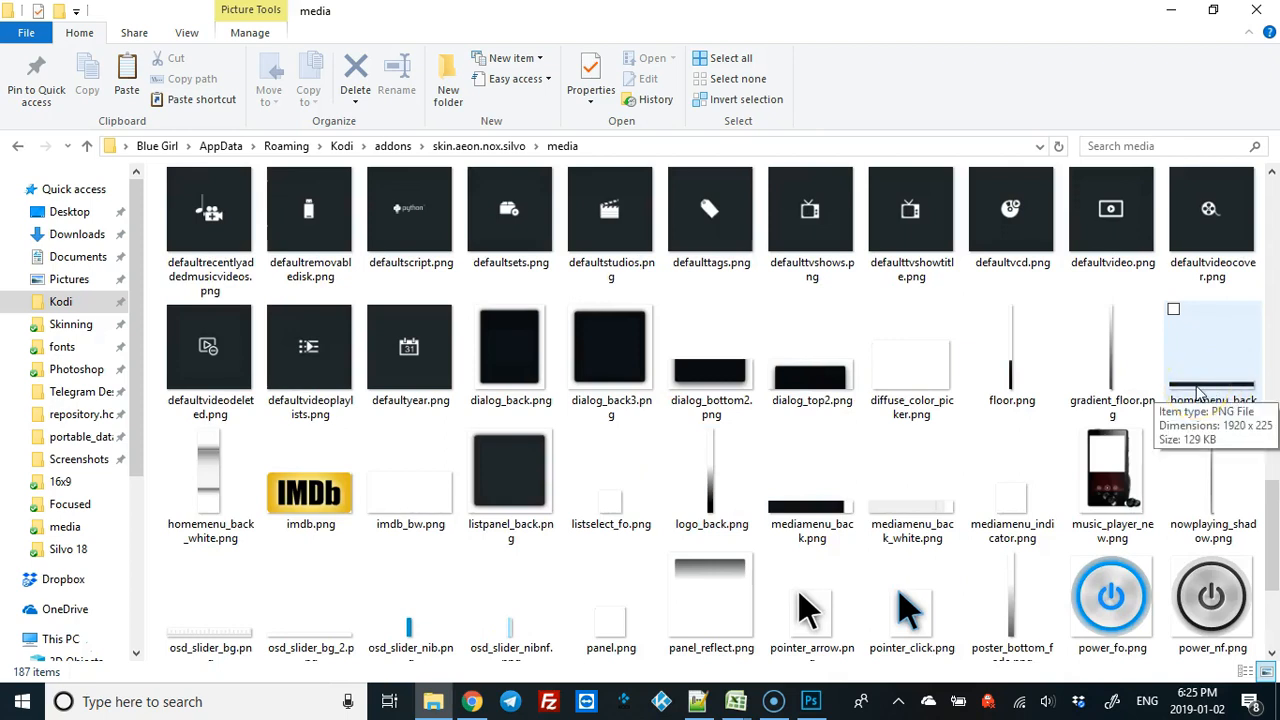
Step: Fill the grey homemenu_back.png bar with bright pink using the Paint Bucket
click(809, 700)
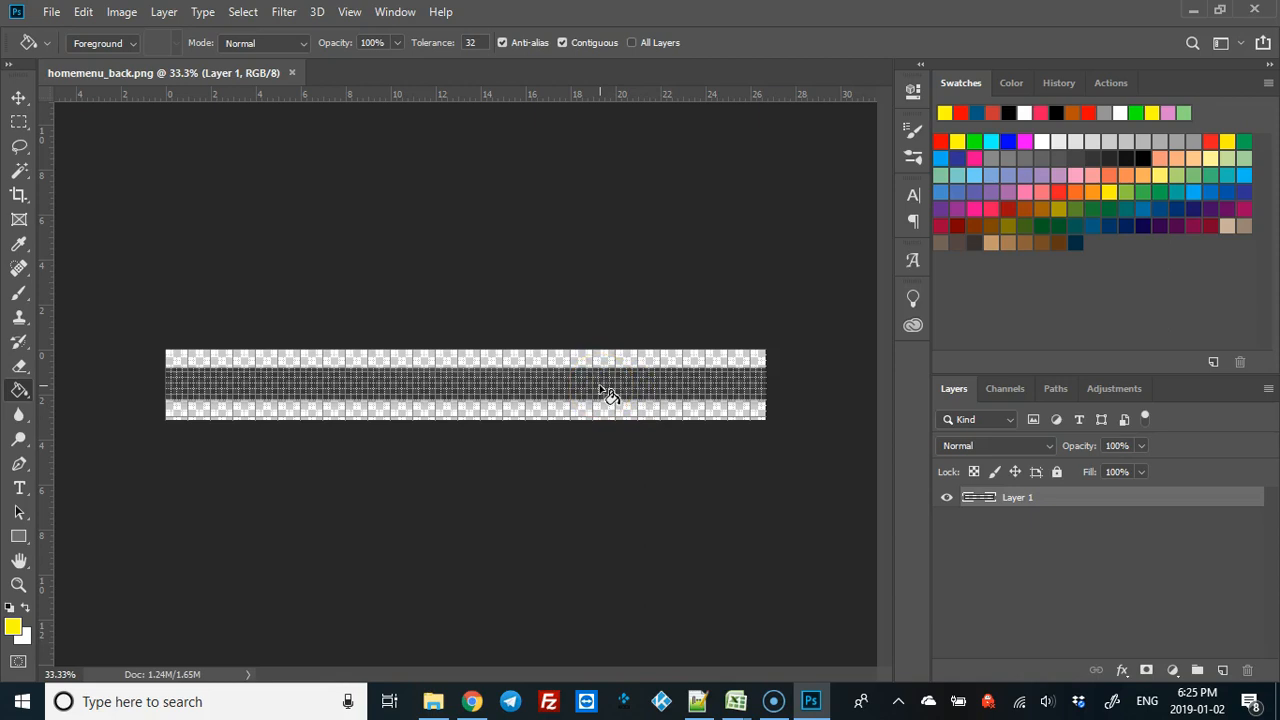
click(604, 390)
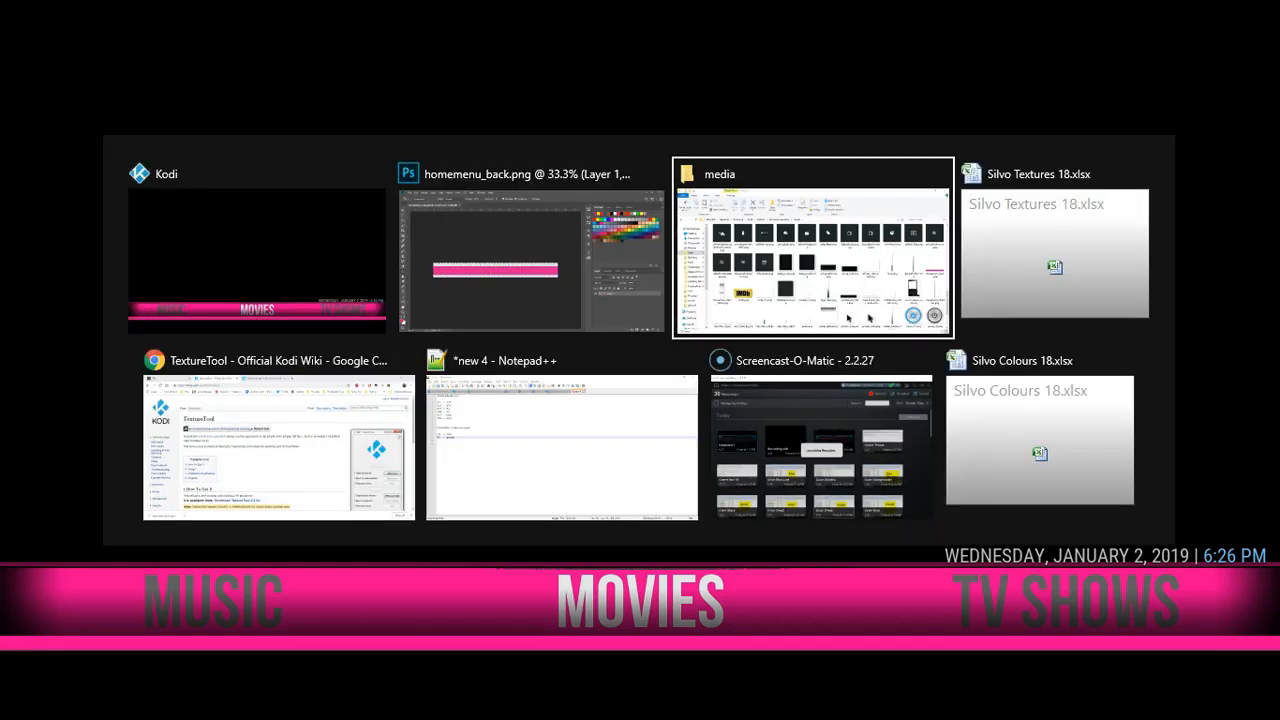
Step: Close the recoloured homemenu_back.png document in Photoshop
click(812, 244)
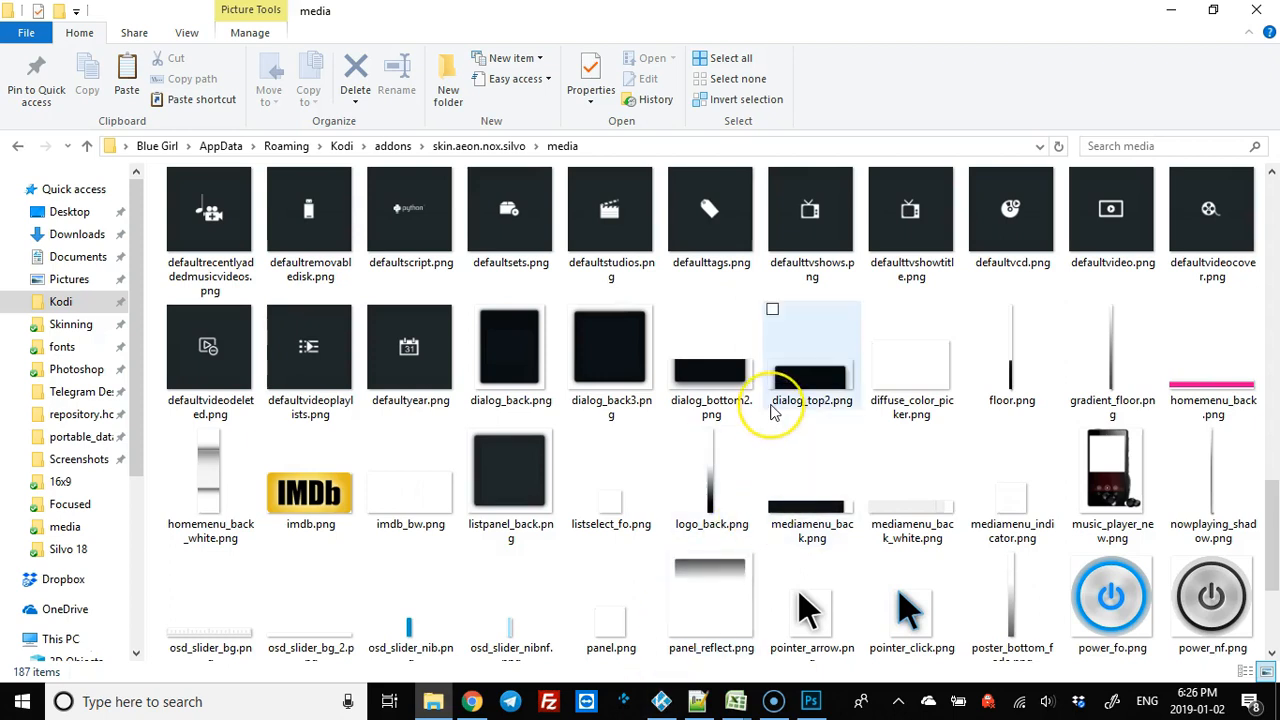
mouse_move(775, 404)
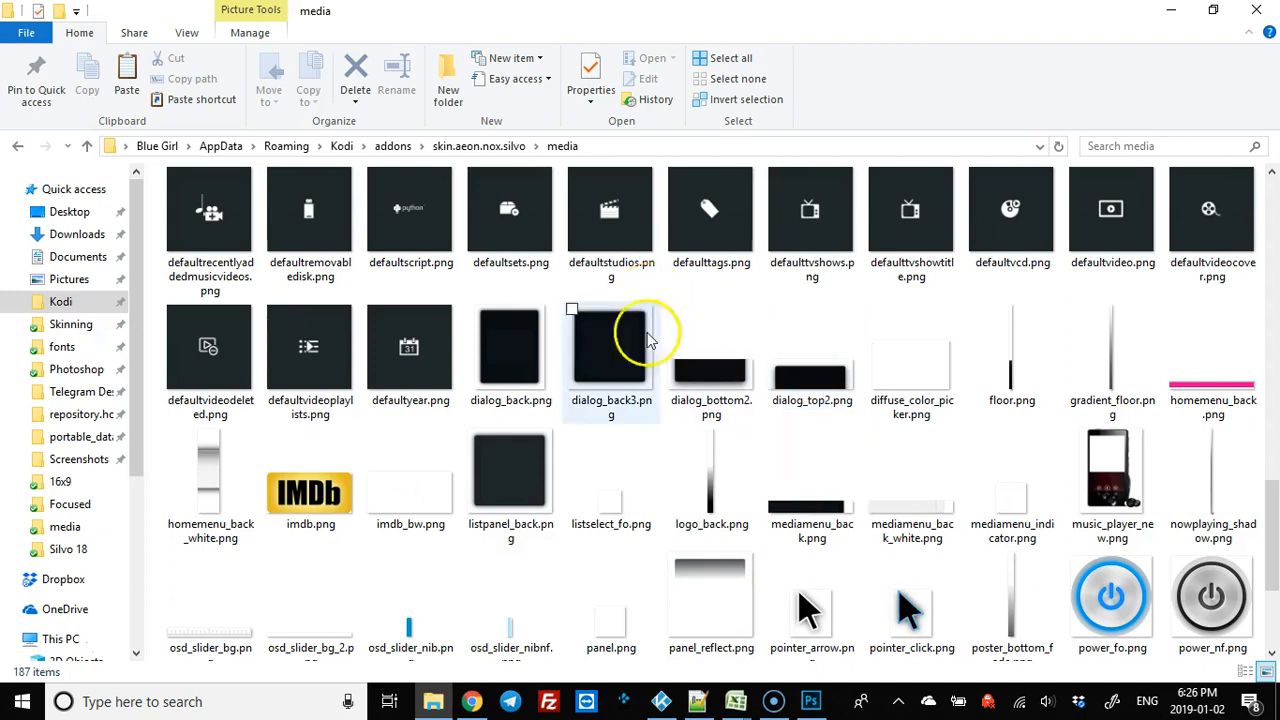
mouse_move(664, 700)
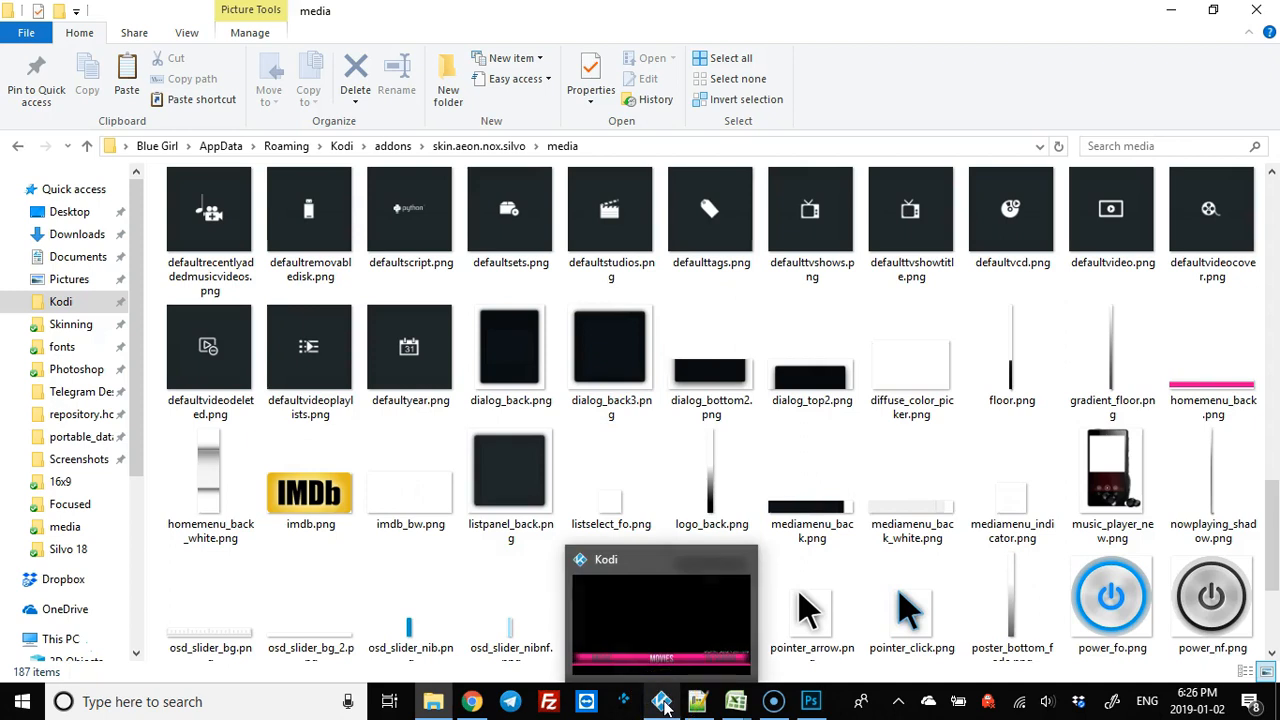
click(810, 700)
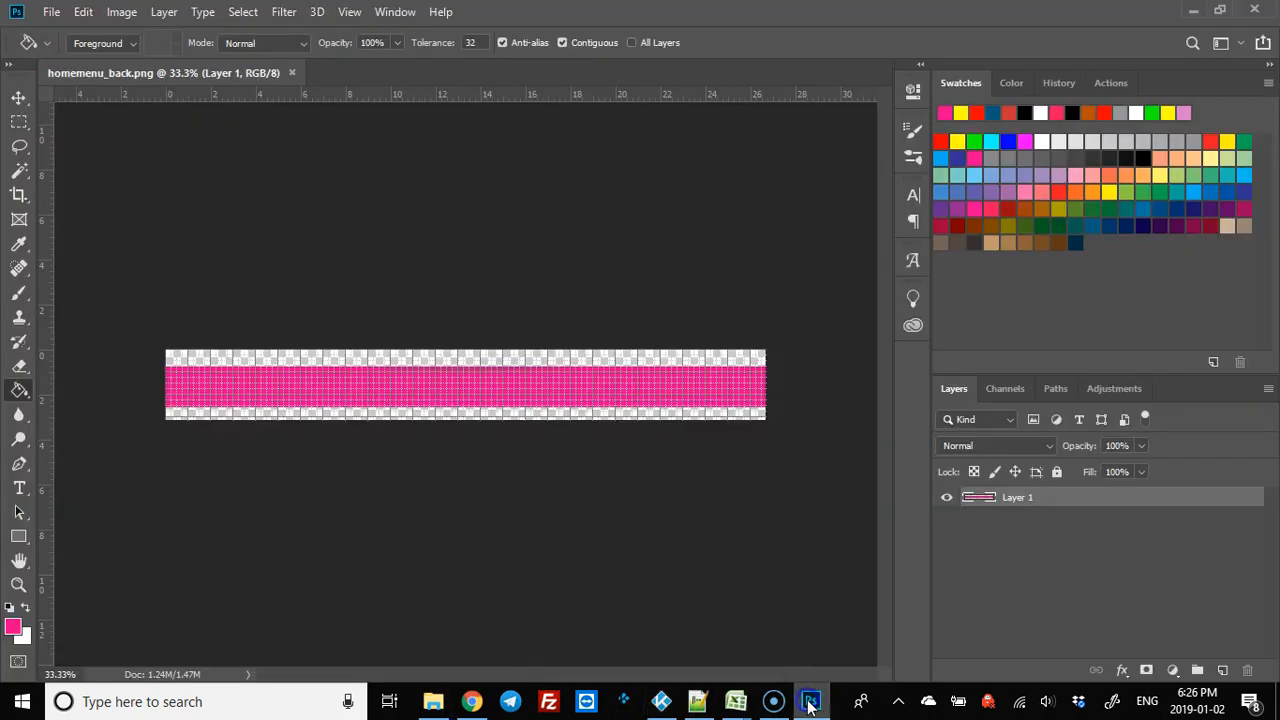
click(292, 72)
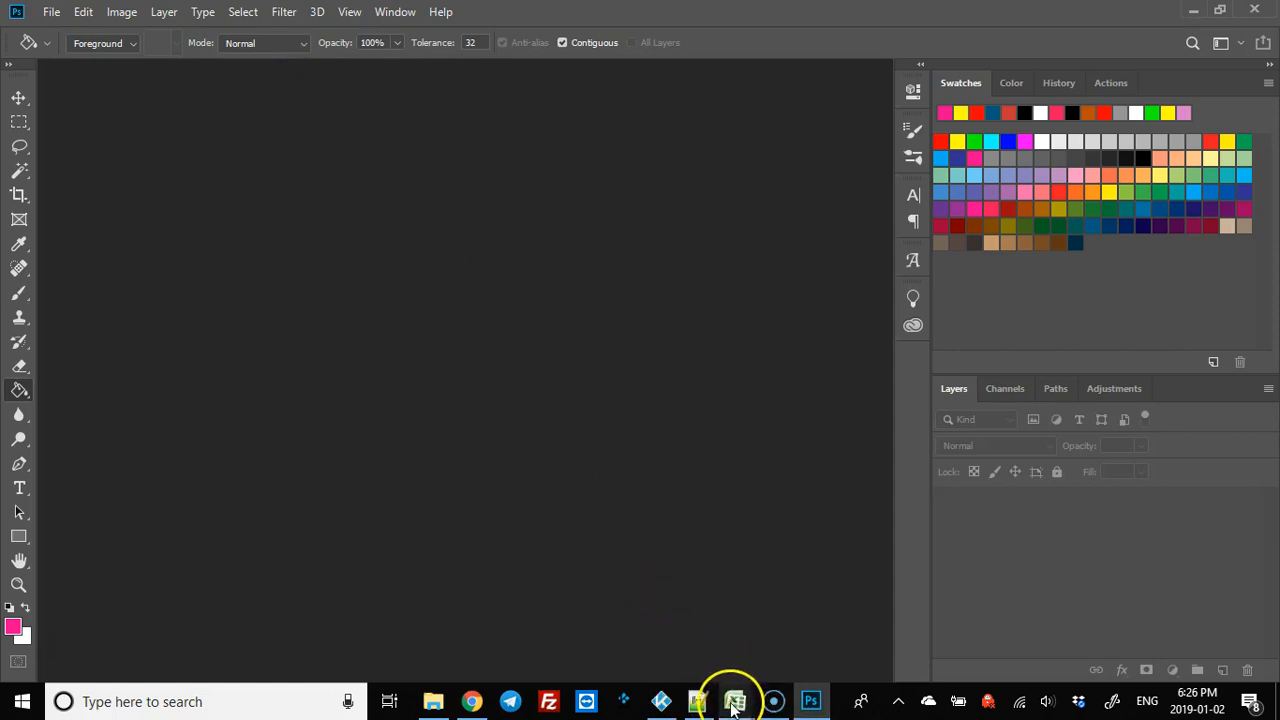
right_click(660, 700)
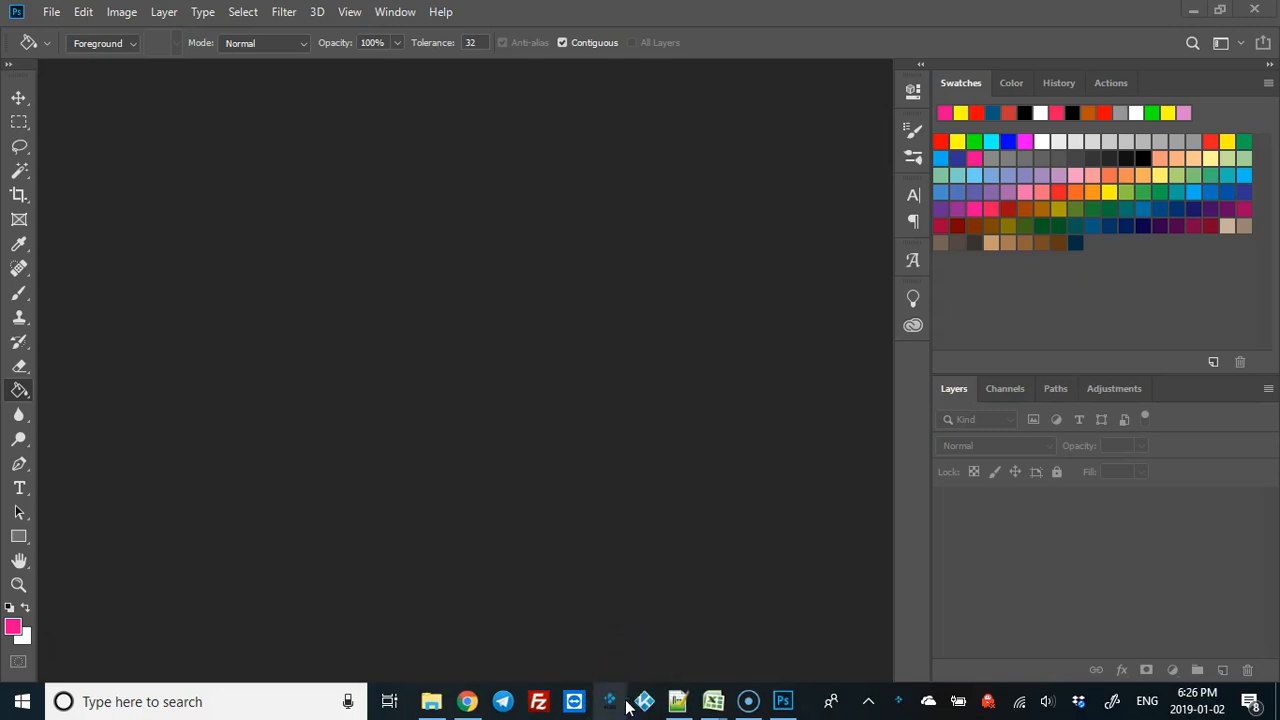
Step: Reopen the tool and set addons/skin.aeon.nox.silvo/media as the compile input folder
click(608, 700)
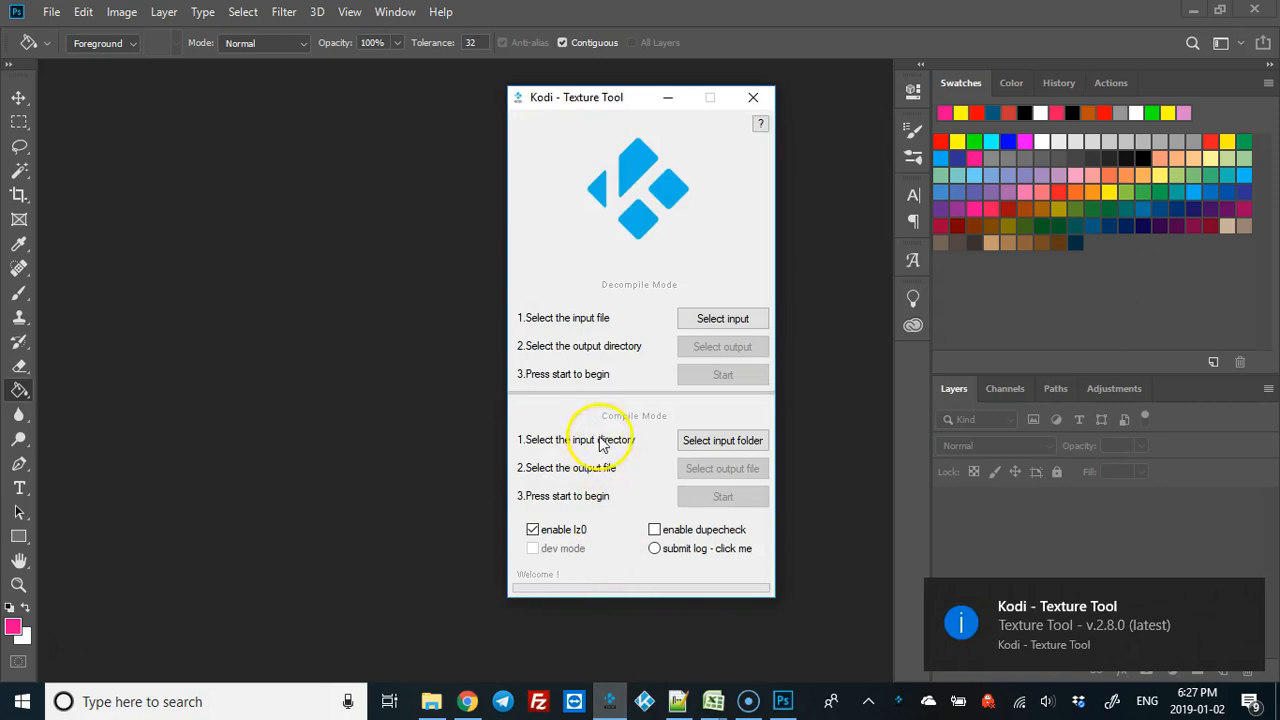
mouse_move(722, 440)
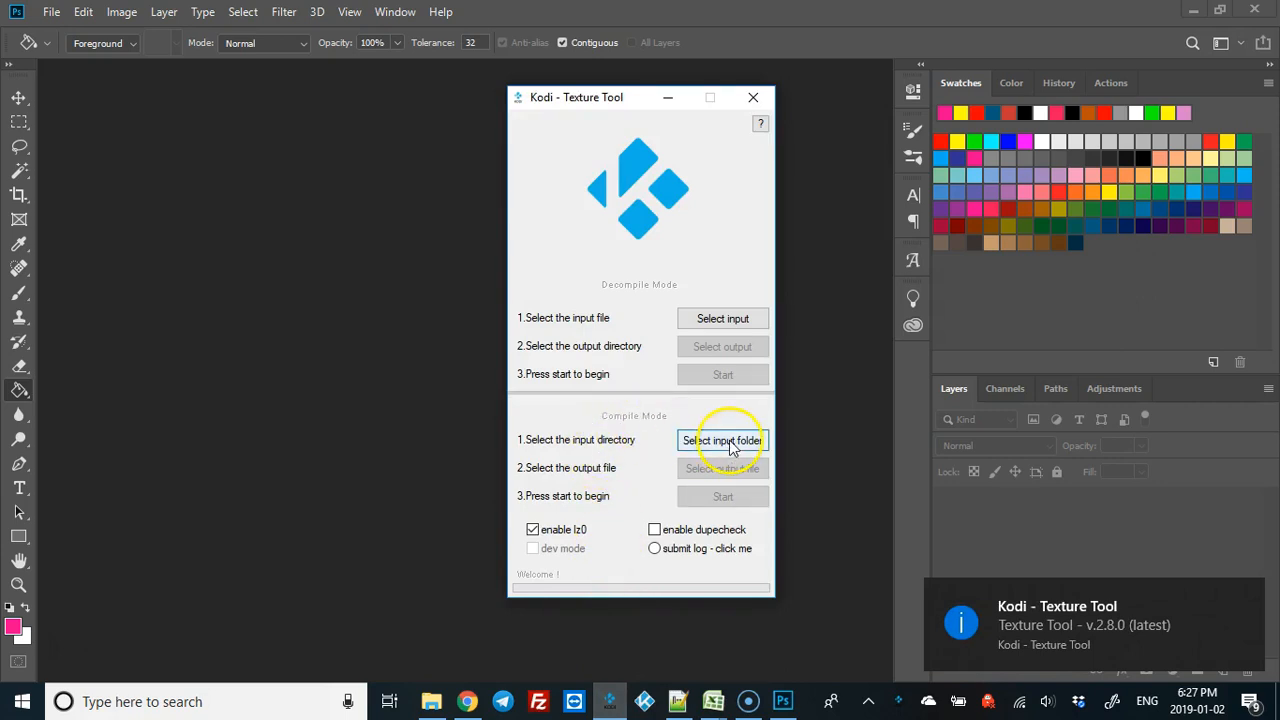
click(722, 440)
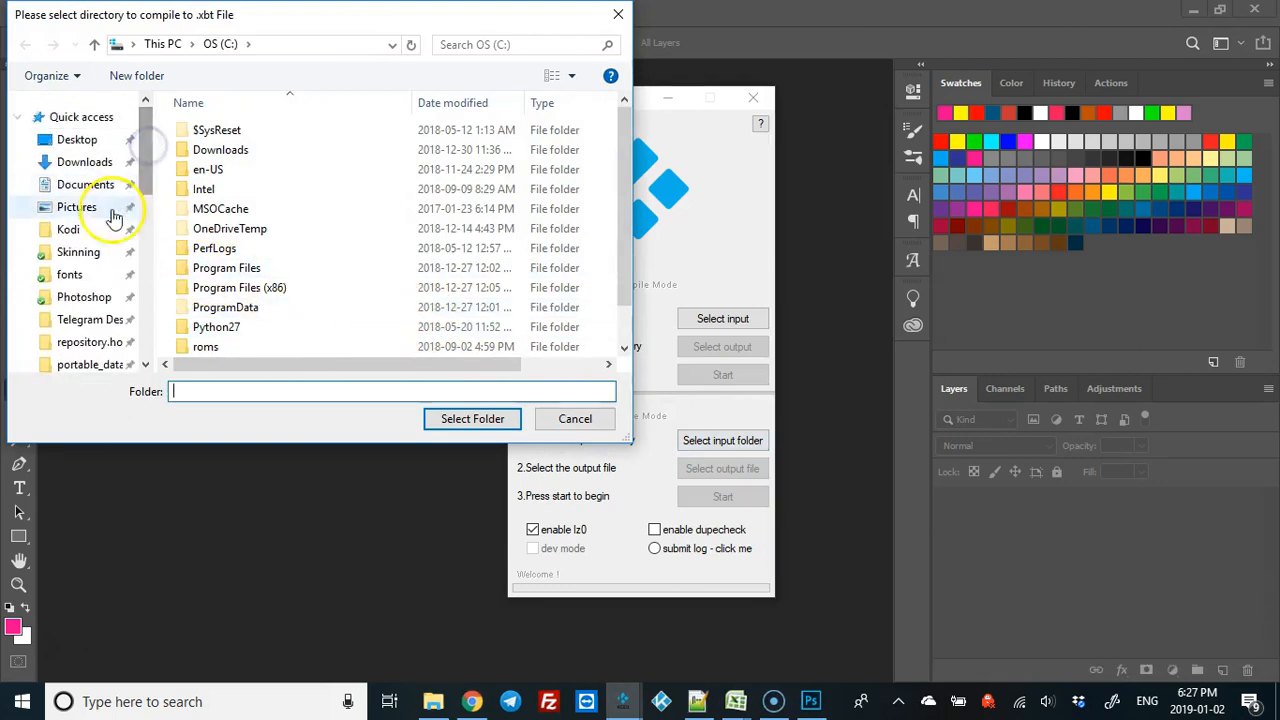
double_click(68, 228)
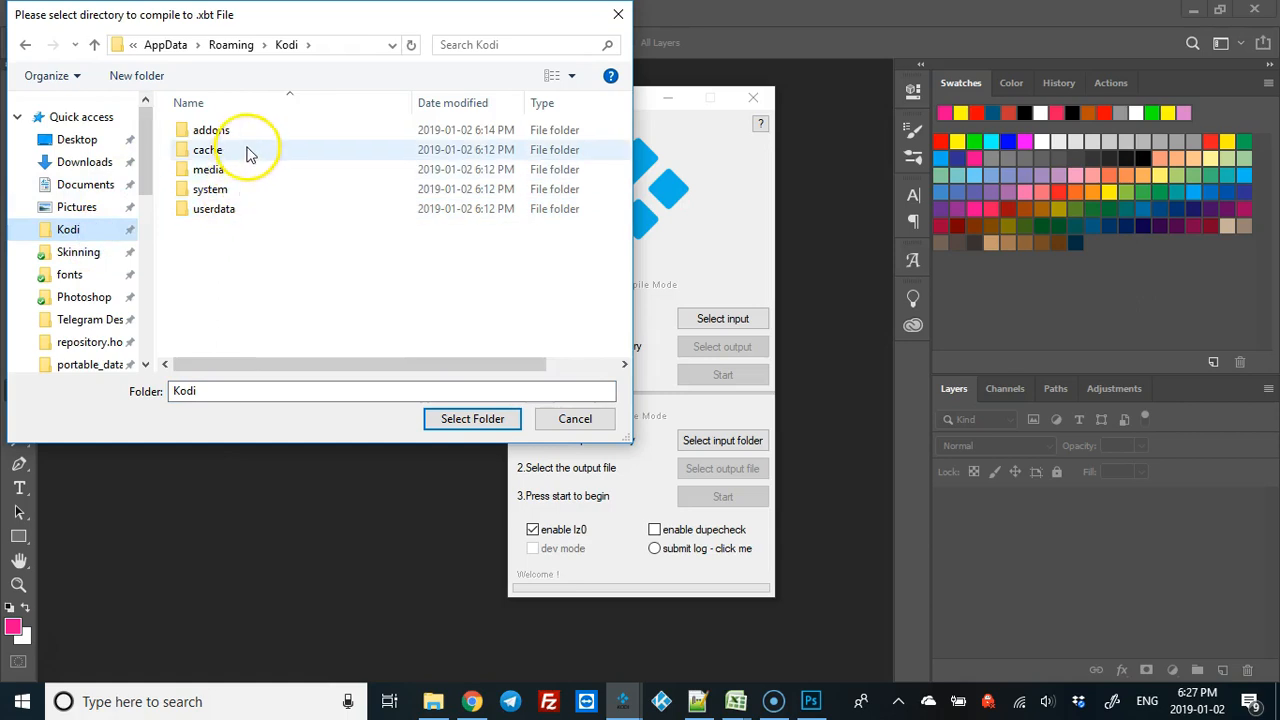
double_click(212, 128)
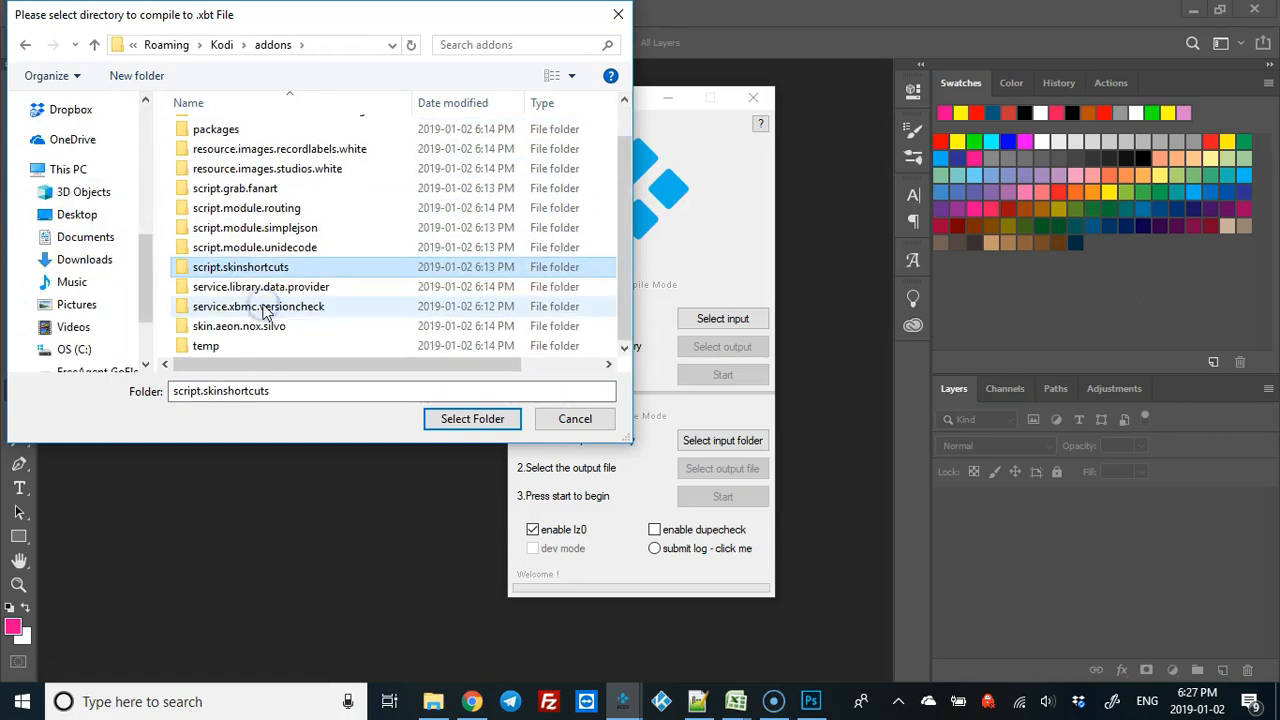
double_click(240, 324)
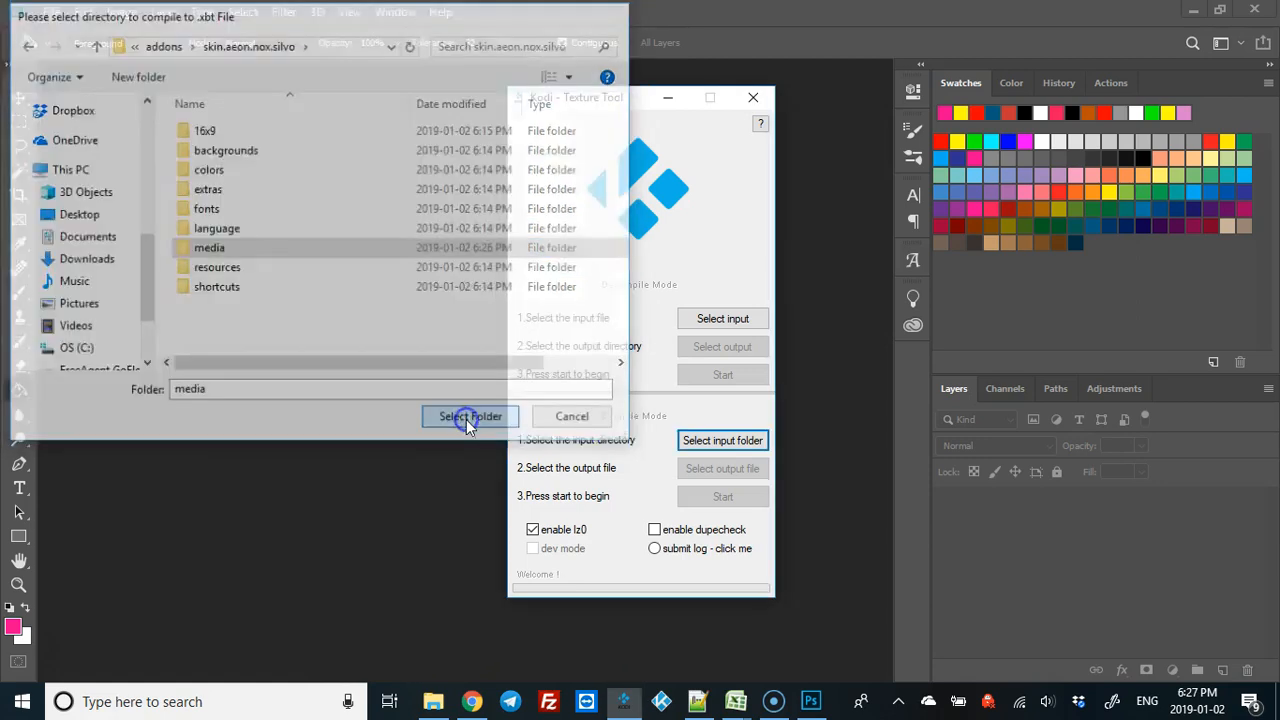
click(470, 416)
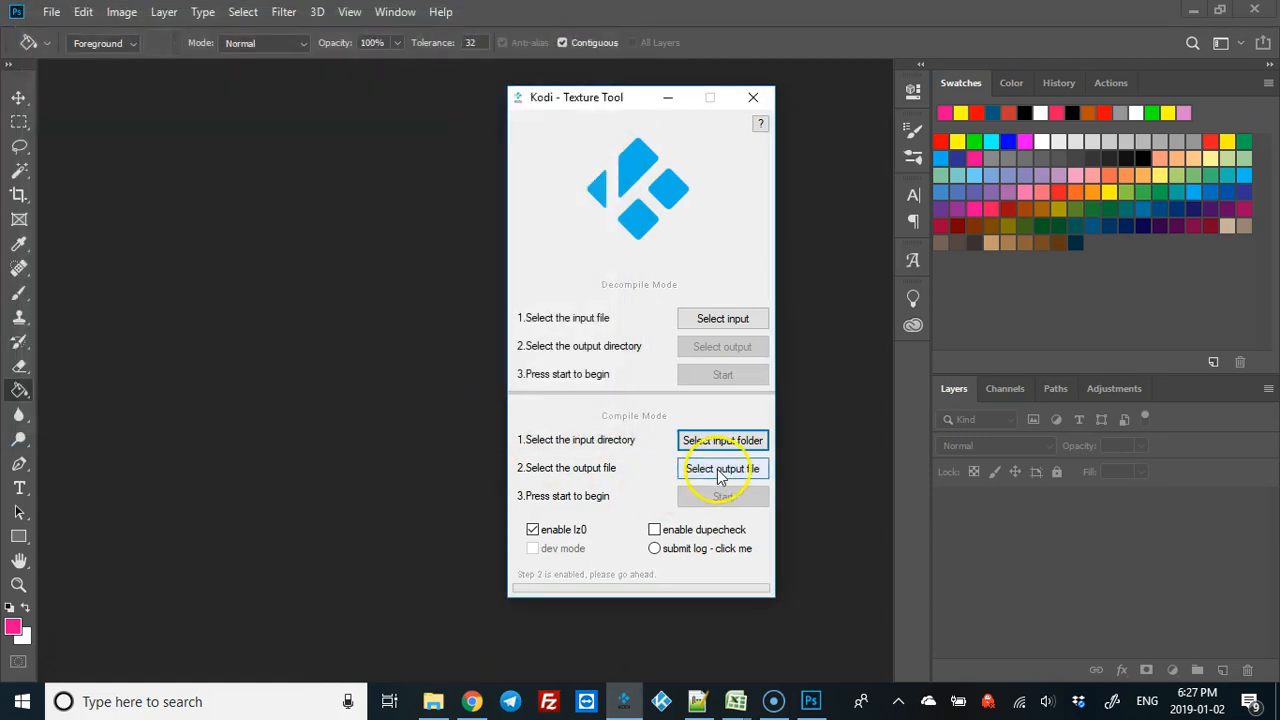
Step: Save the output as Textures.xbt in media, compile it and close the tool
click(722, 468)
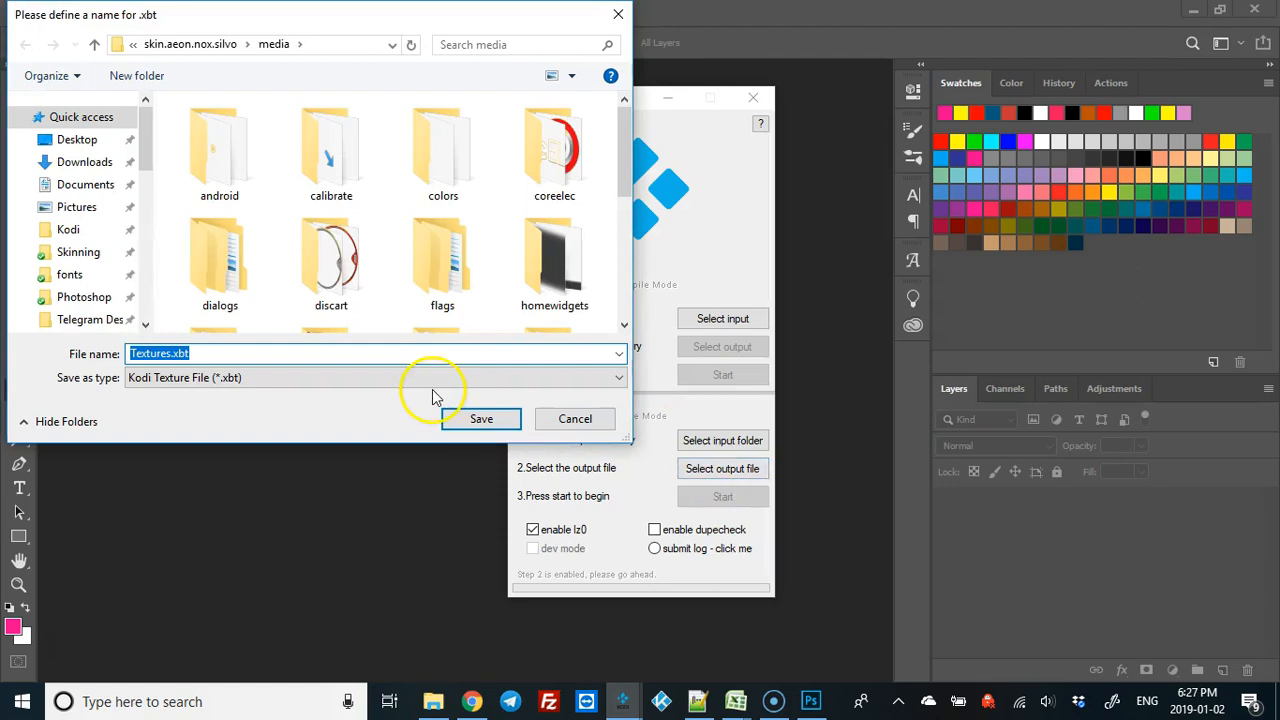
mouse_move(284, 44)
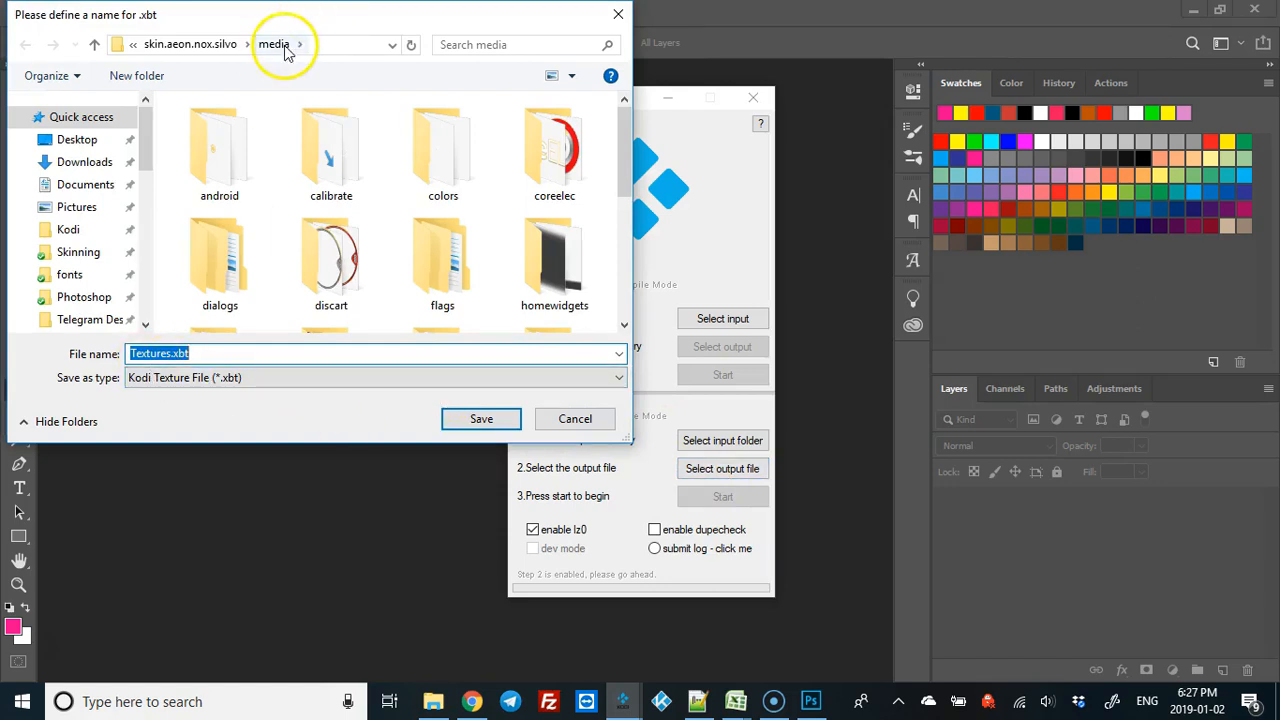
mouse_move(480, 418)
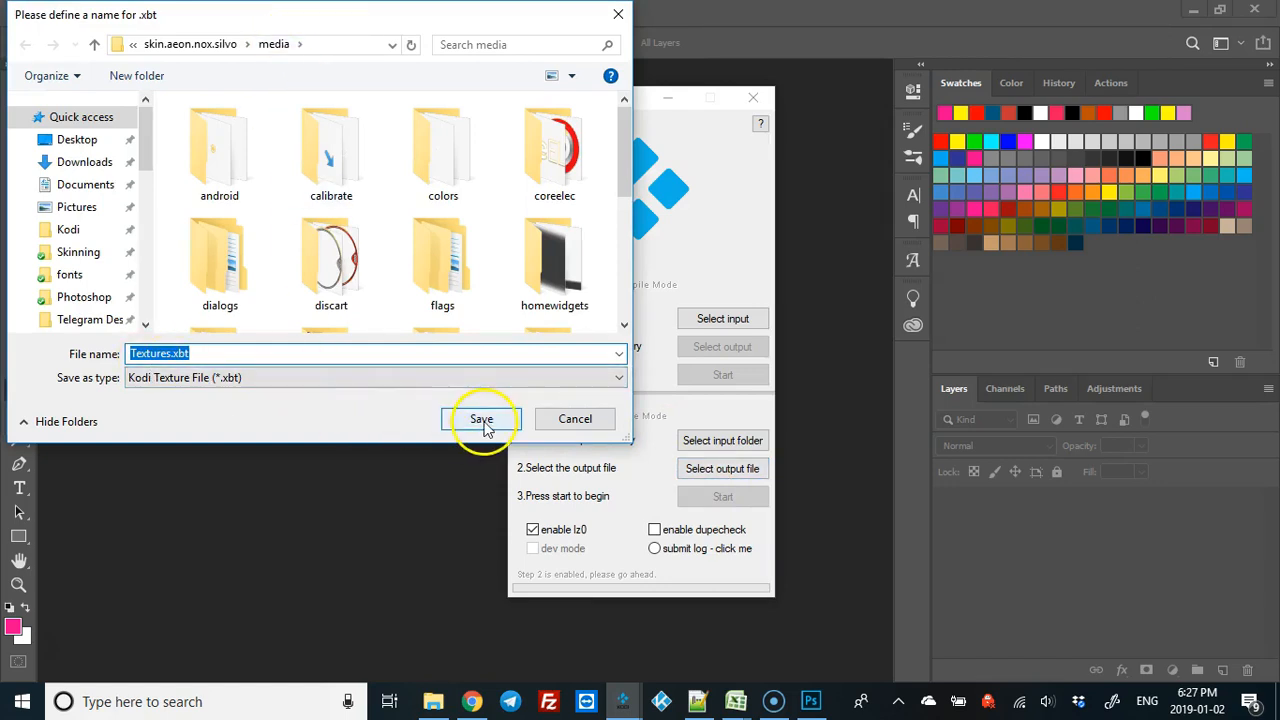
click(480, 420)
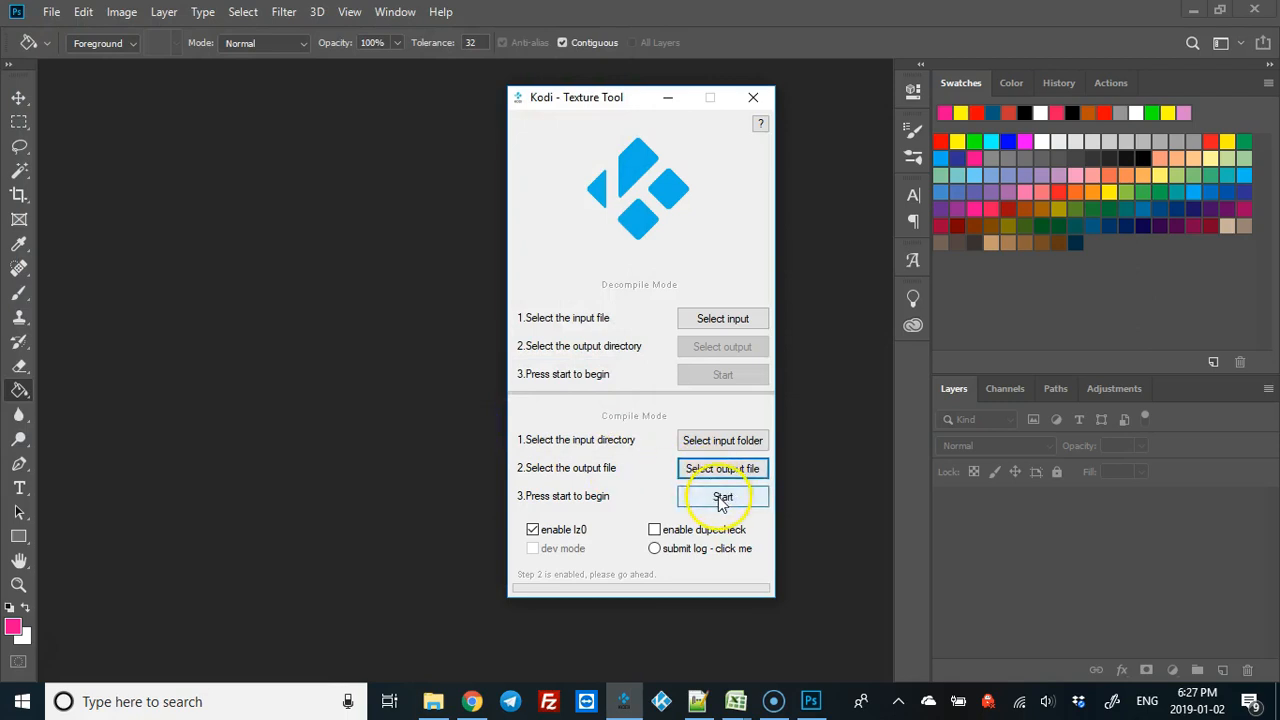
click(722, 496)
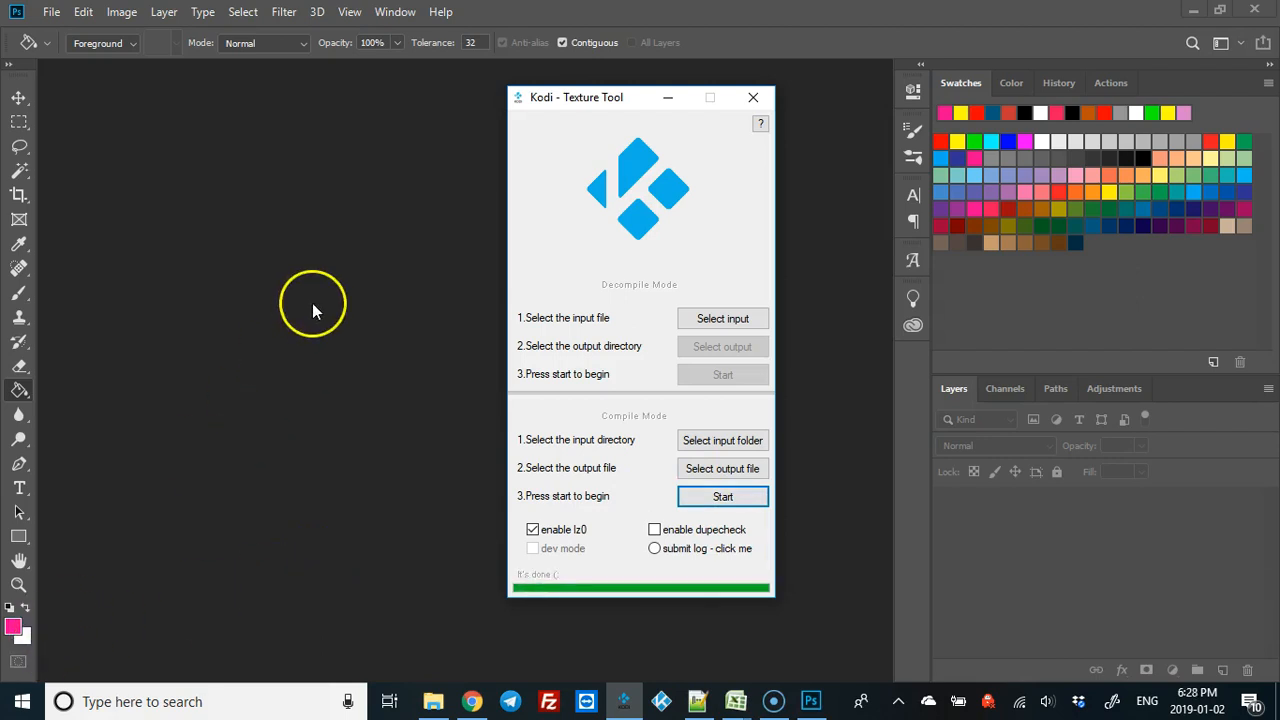
click(752, 96)
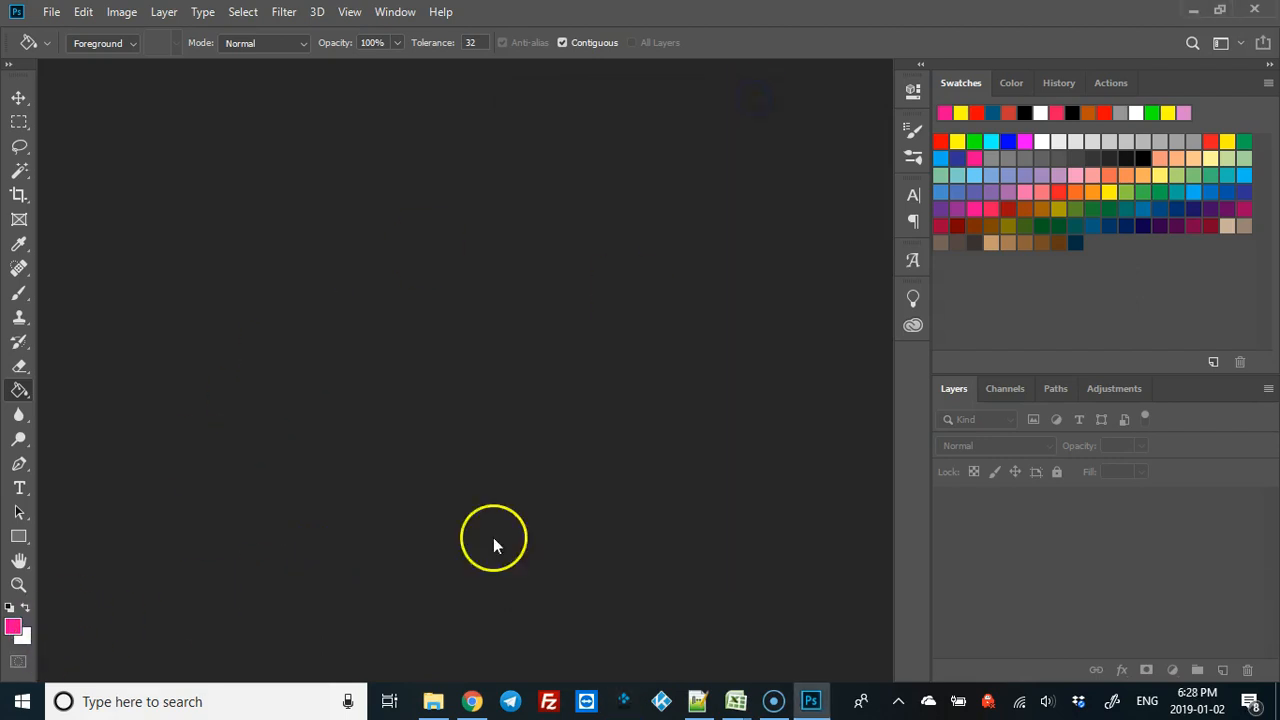
Step: Select Textures.xbt, invert the selection and delete all loose images and subfolders
click(432, 700)
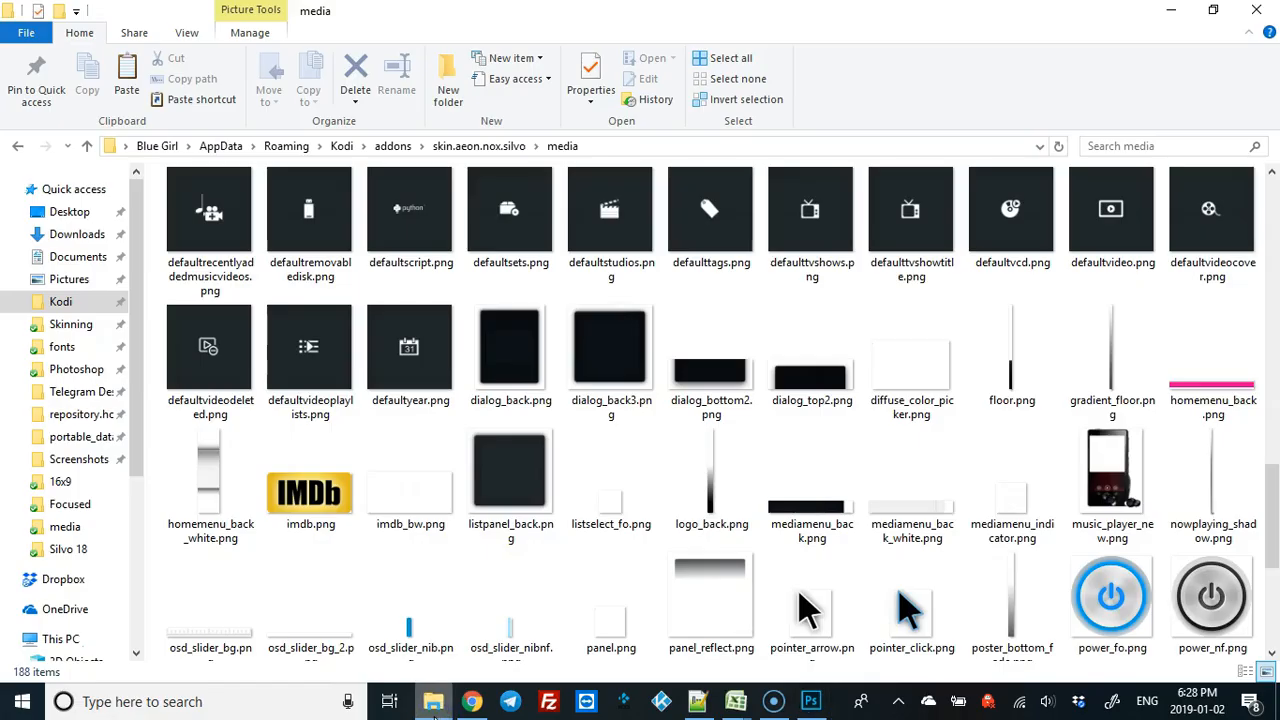
scroll(down, 3)
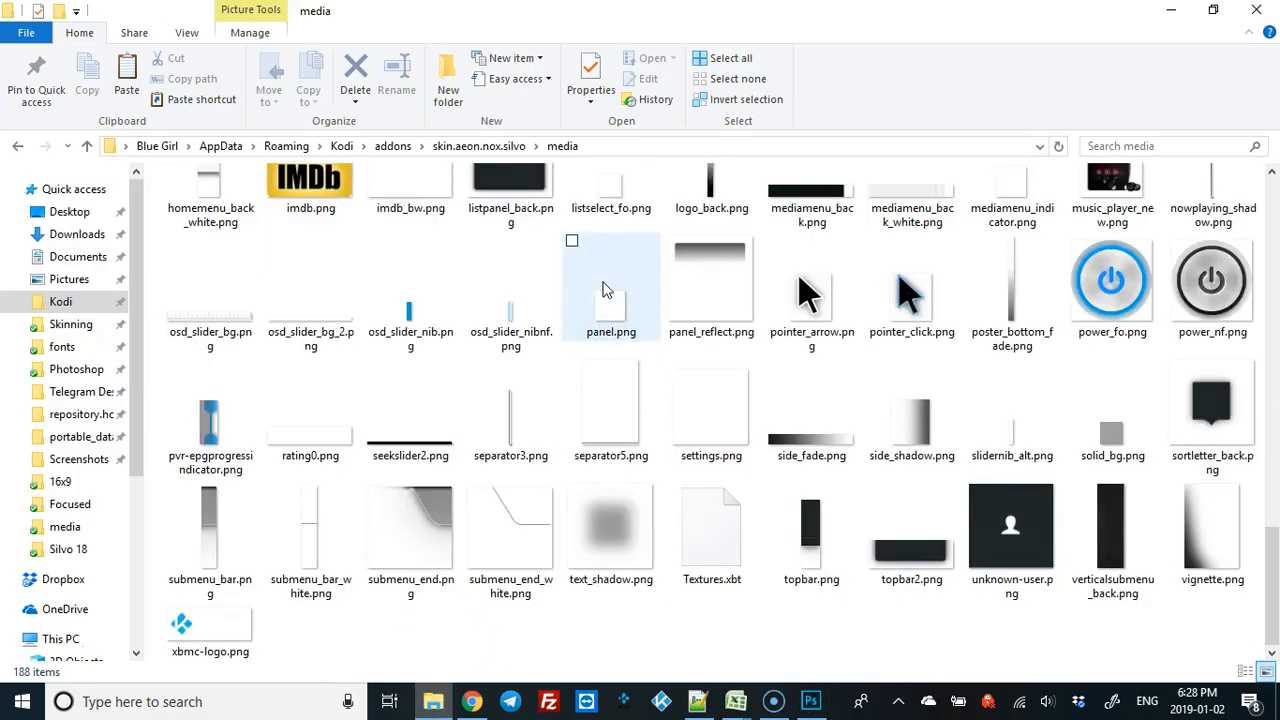
click(812, 524)
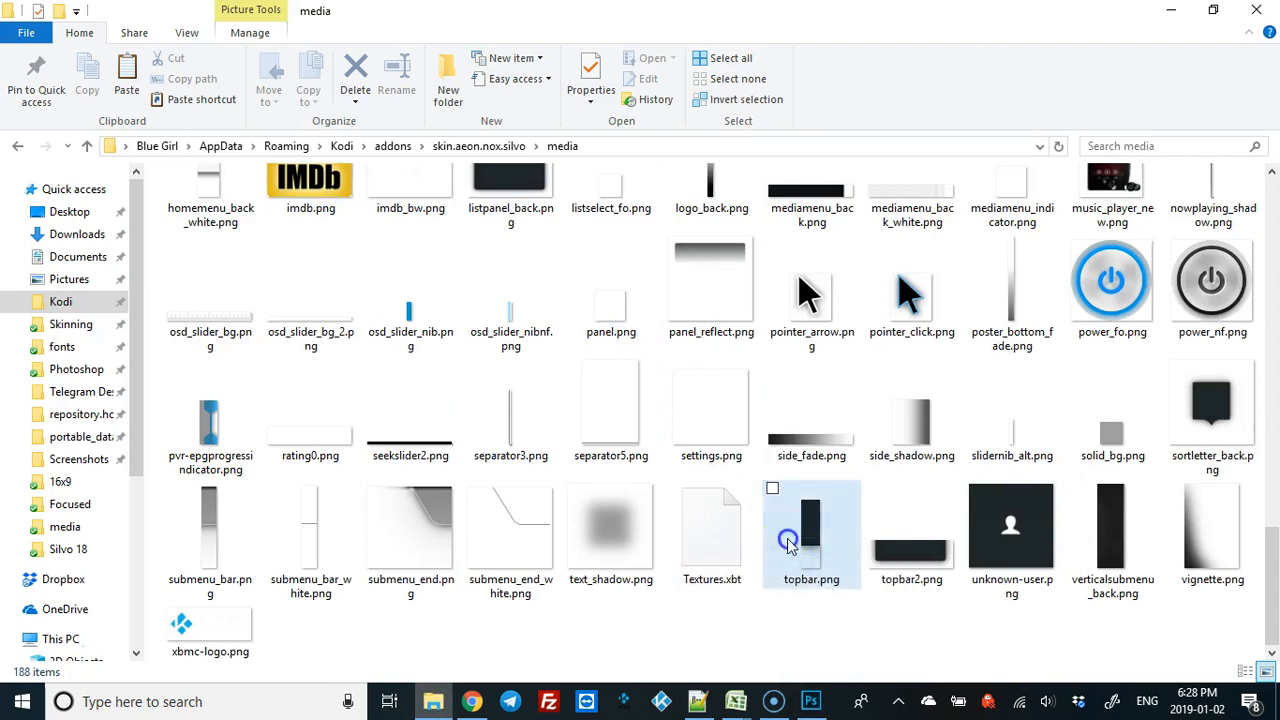
click(811, 524)
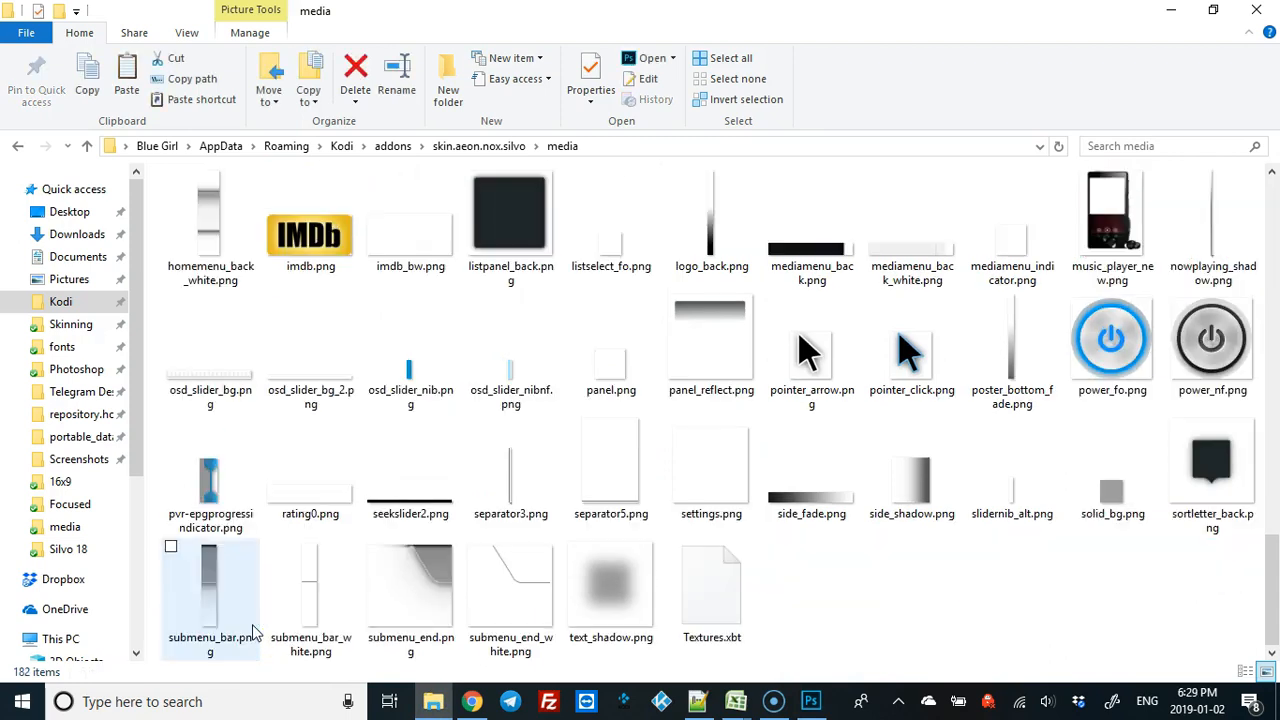
click(610, 584)
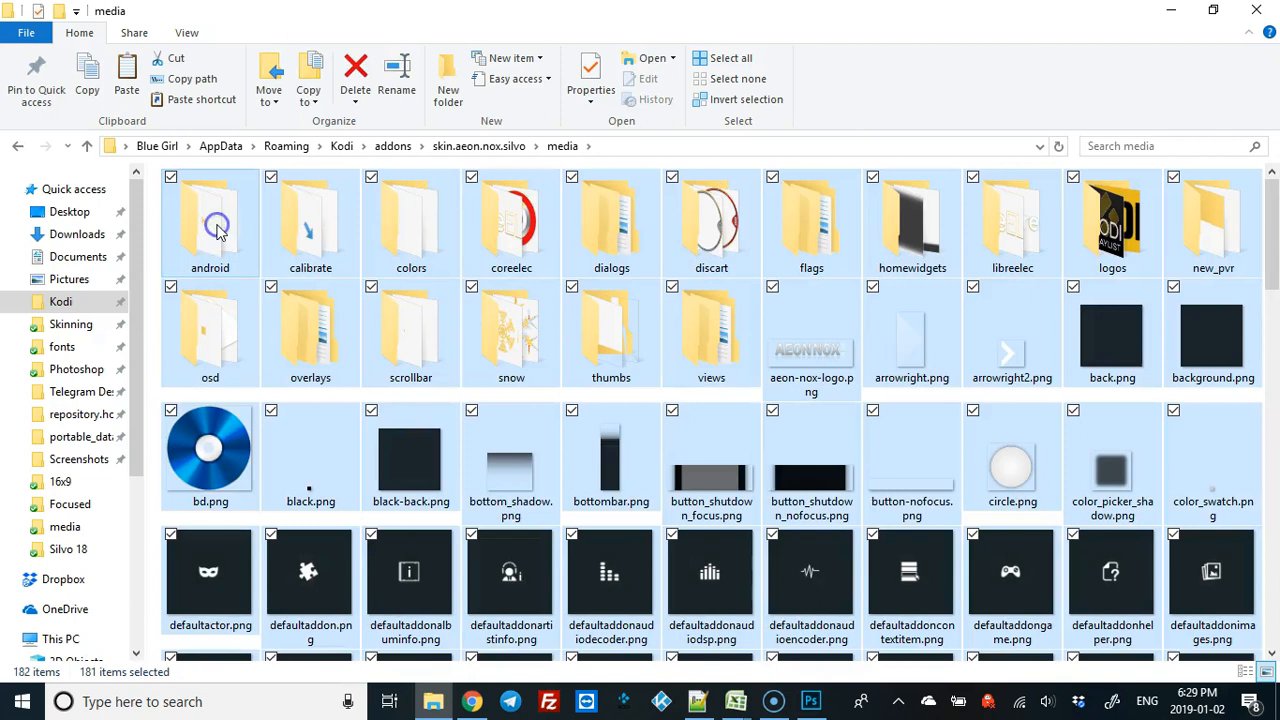
click(356, 76)
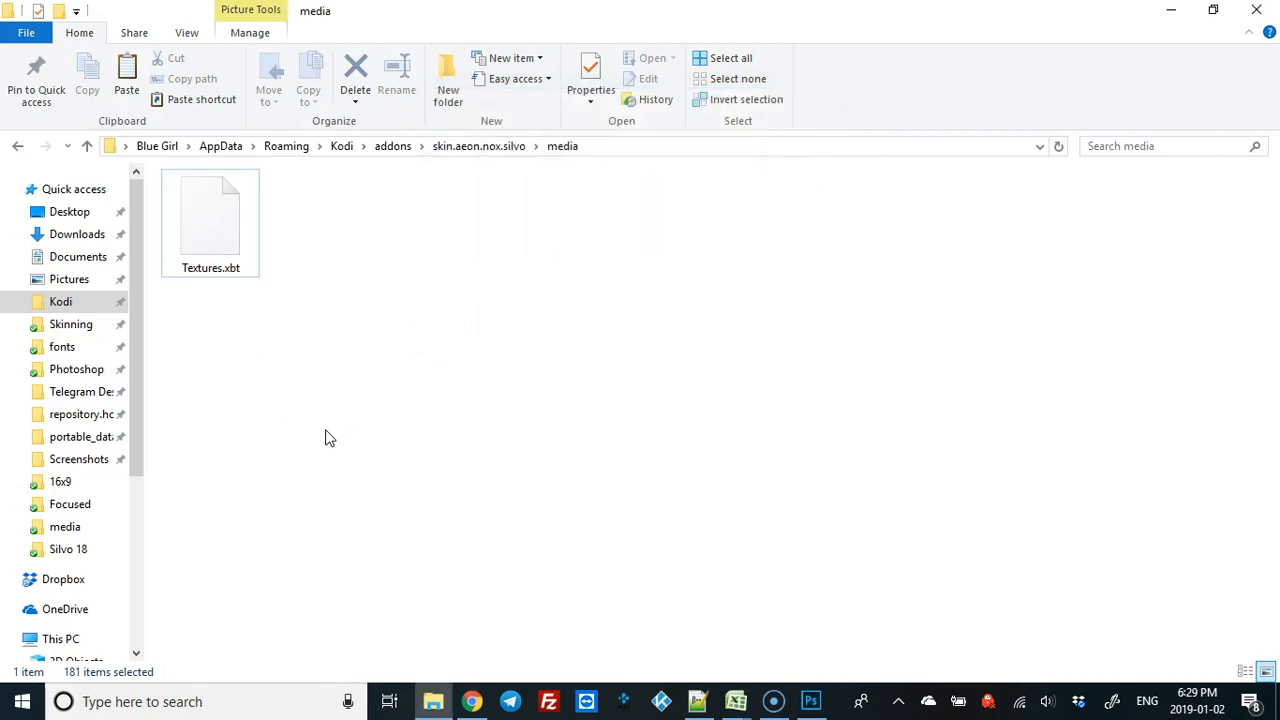
click(664, 700)
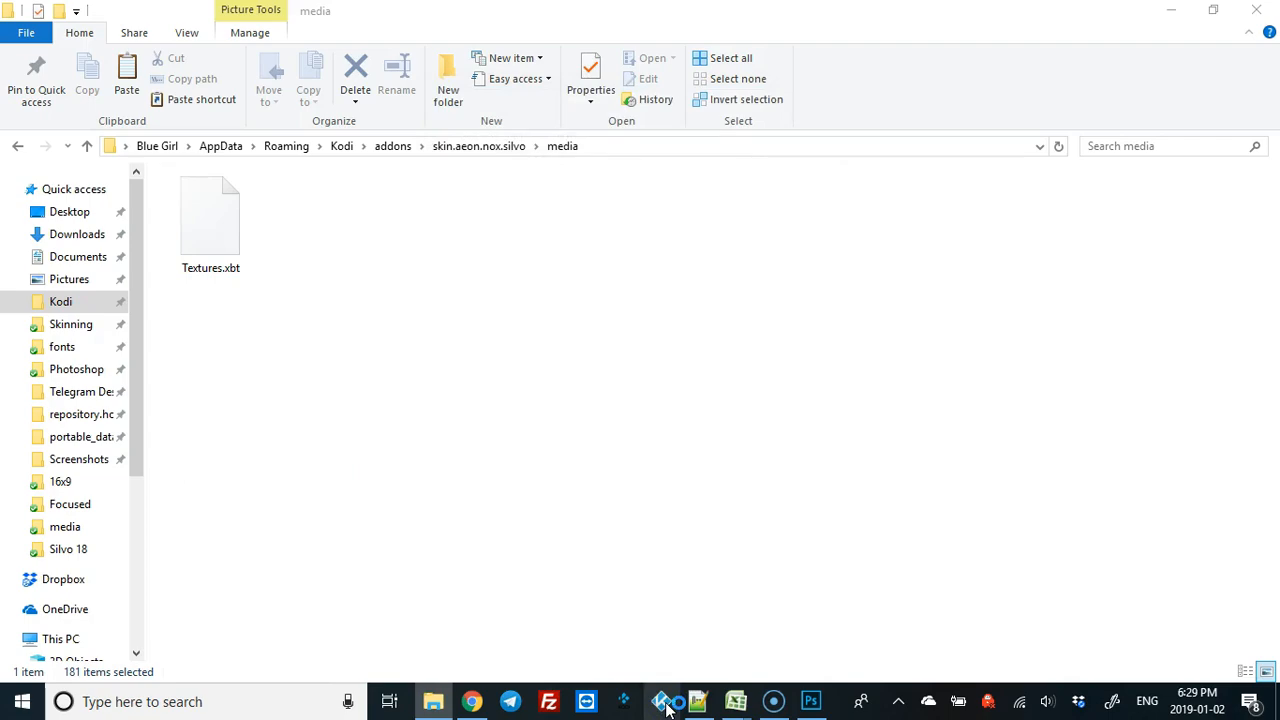
key(alt+tab)
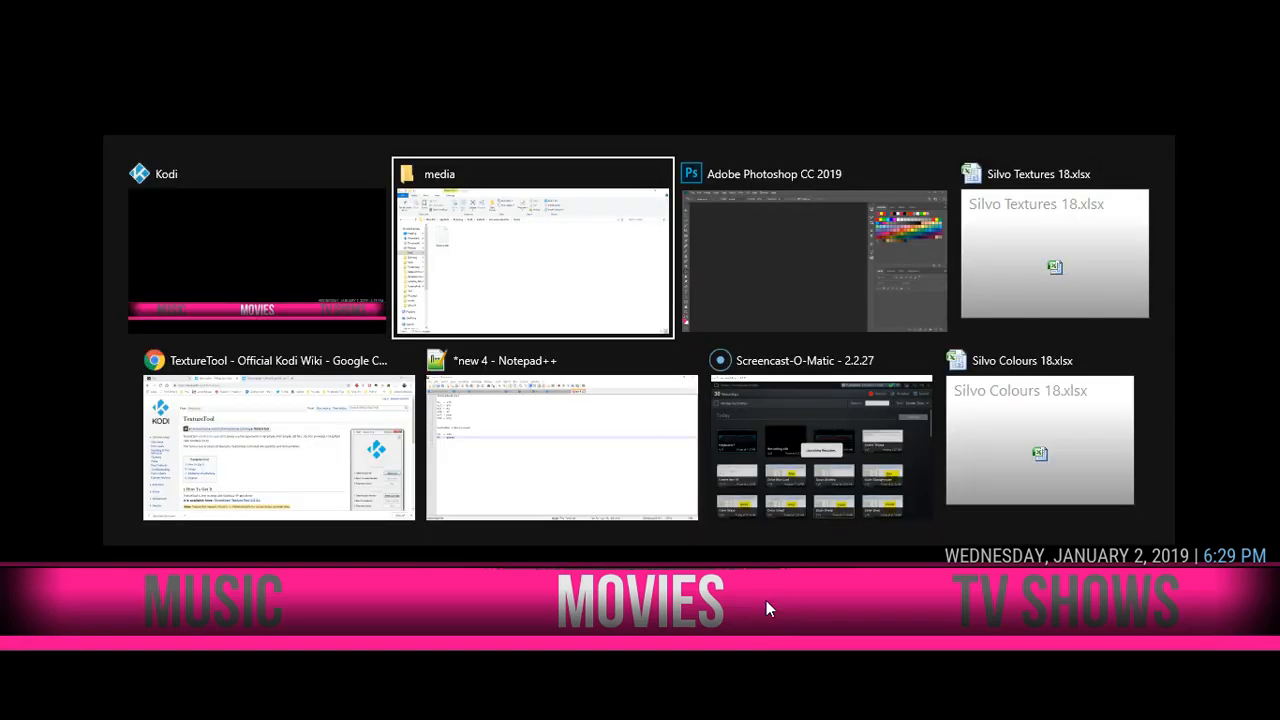
click(532, 248)
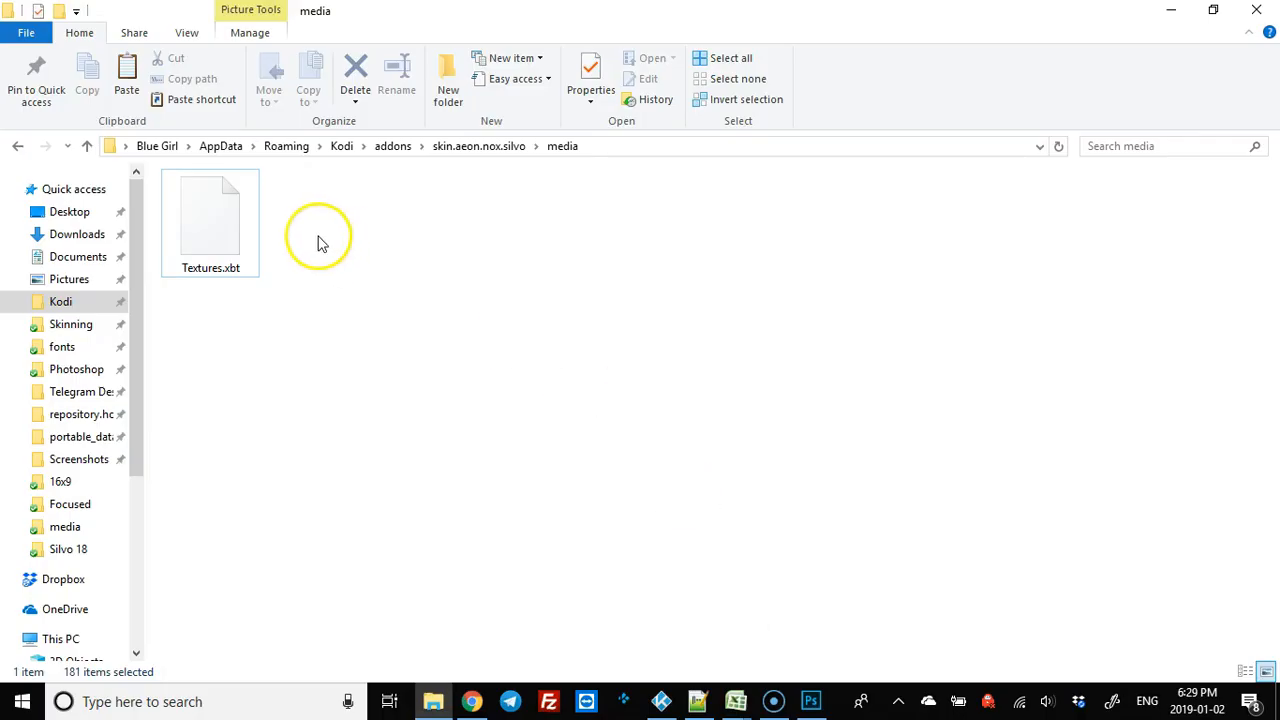
mouse_move(220, 224)
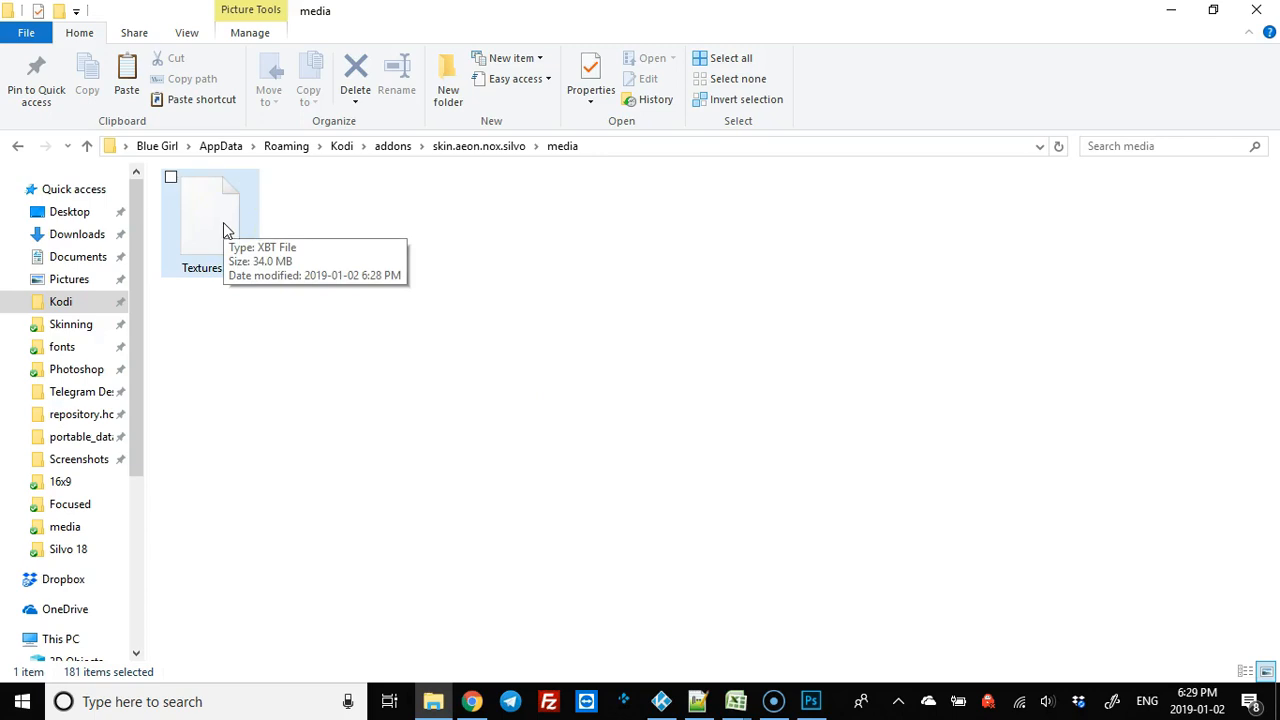
mouse_move(620, 630)
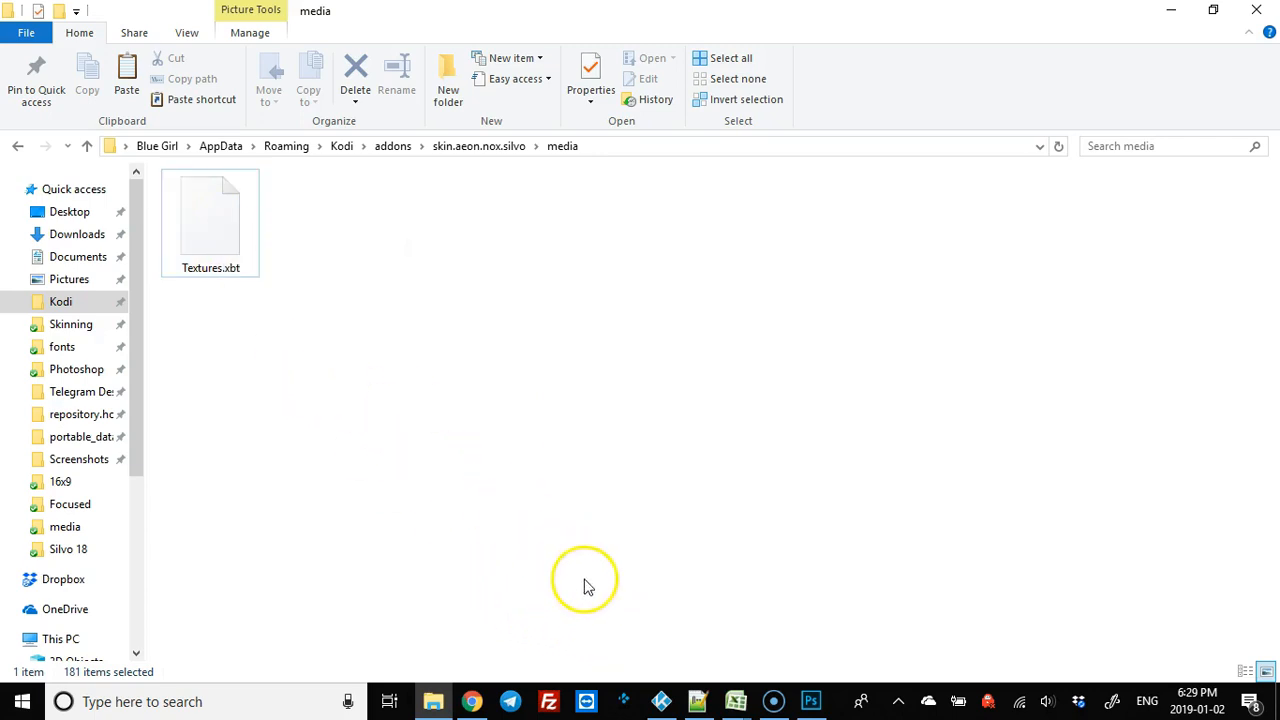
mouse_move(660, 699)
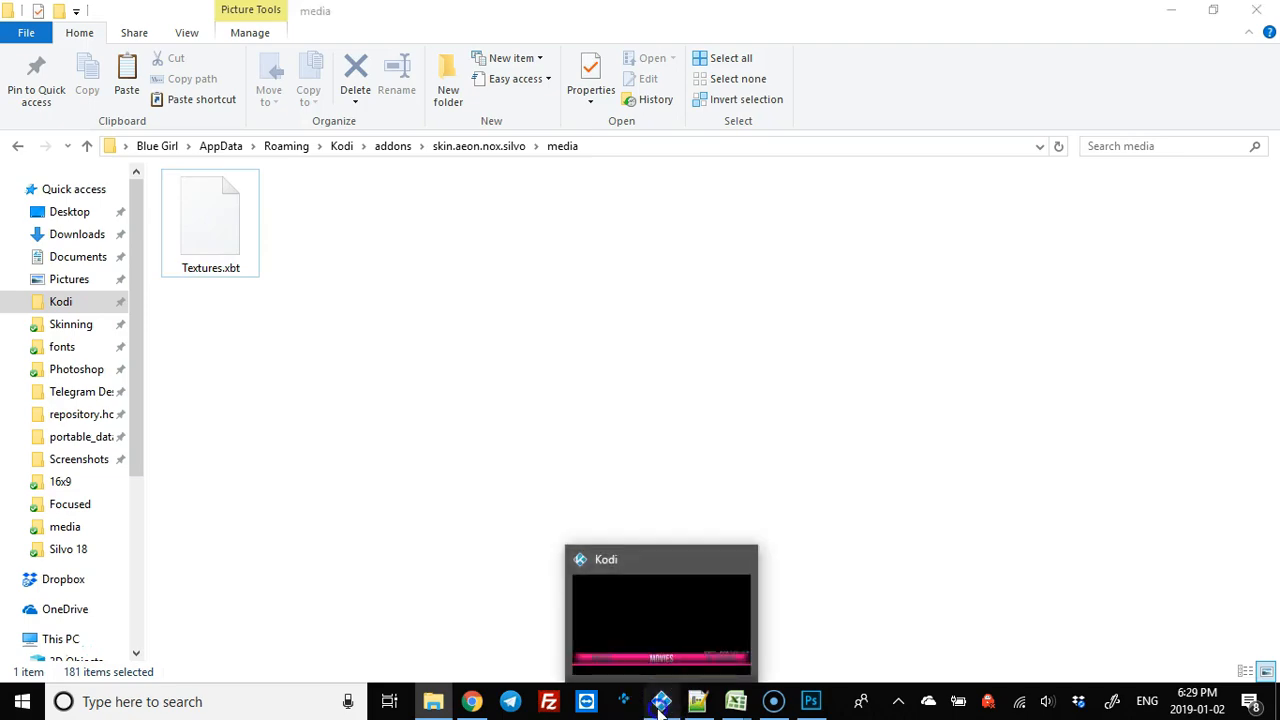
Step: Bring the running Kodi to the front showing Aeon Nox: SiLVO skin settings
click(660, 610)
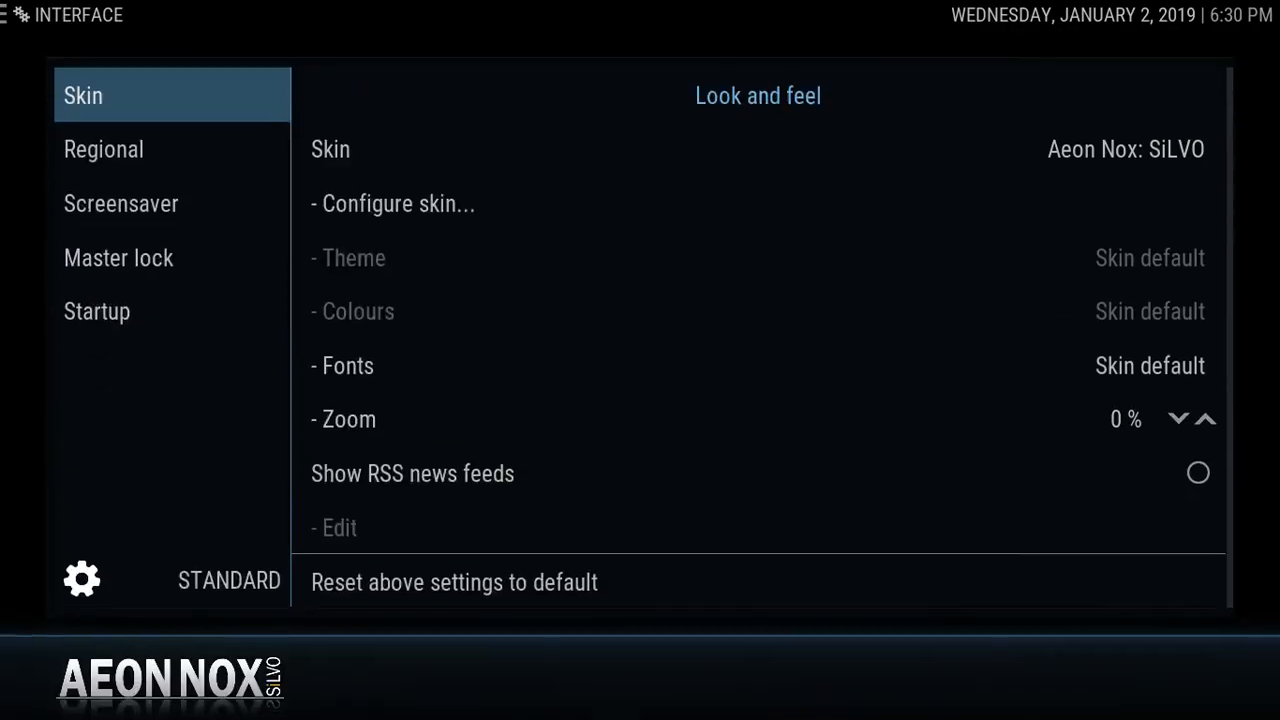